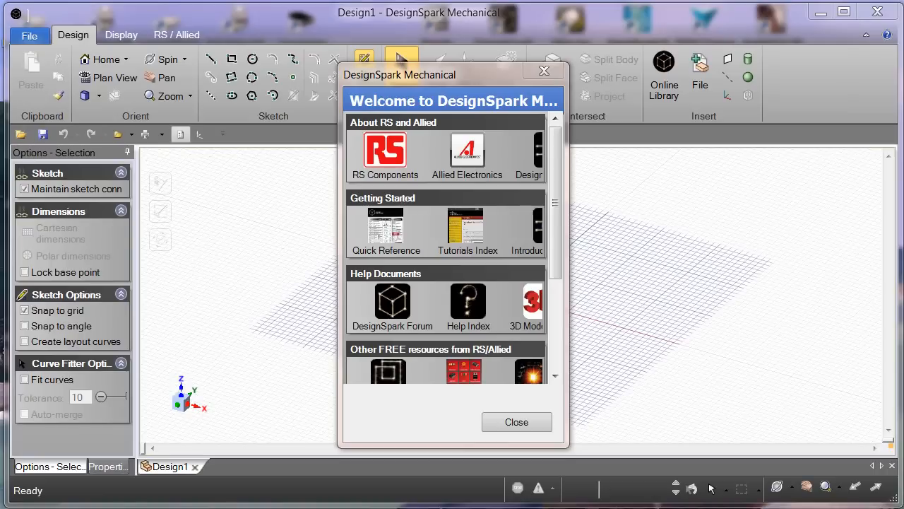
mouse_move(267, 328)
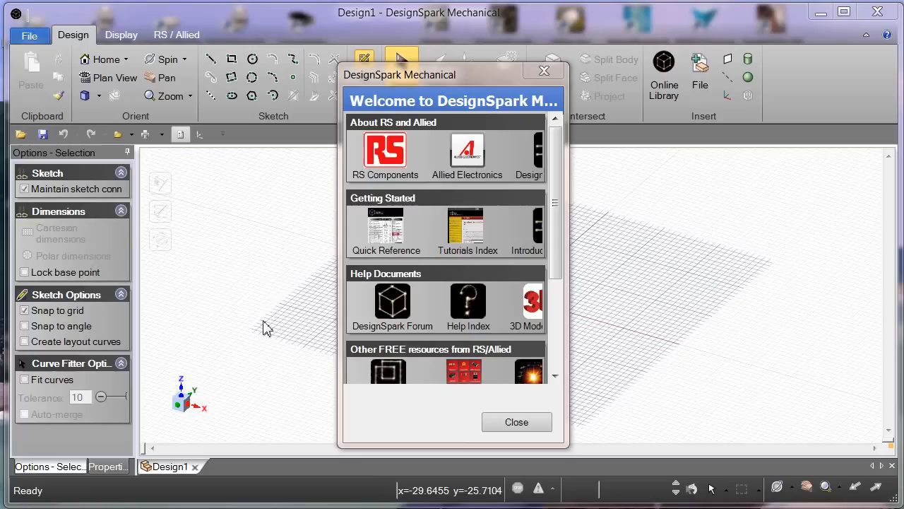
mouse_move(465, 77)
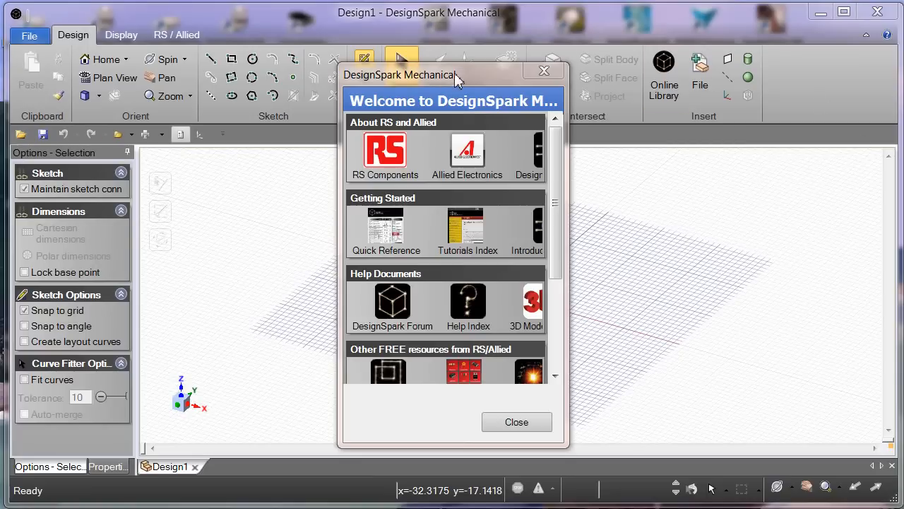
mouse_move(542, 71)
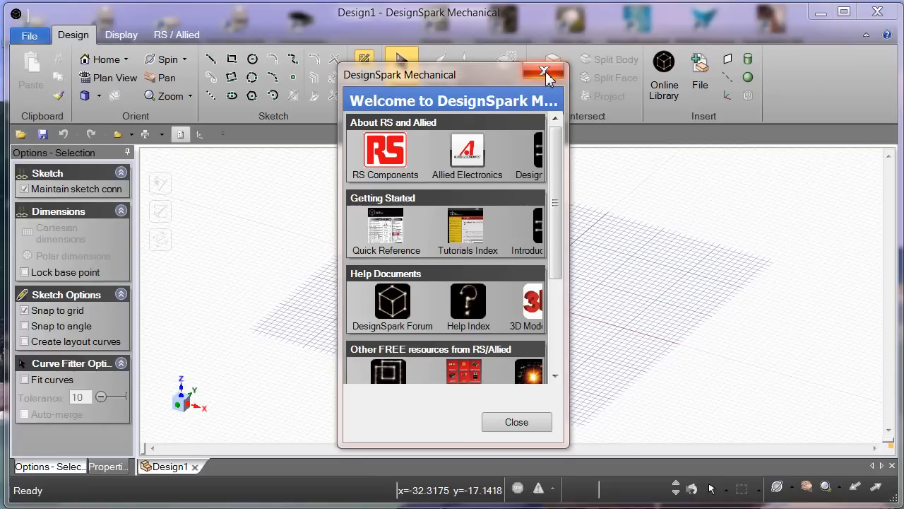
- Close the Welcome to DesignSpark Mechanical dialog
left_click(542, 70)
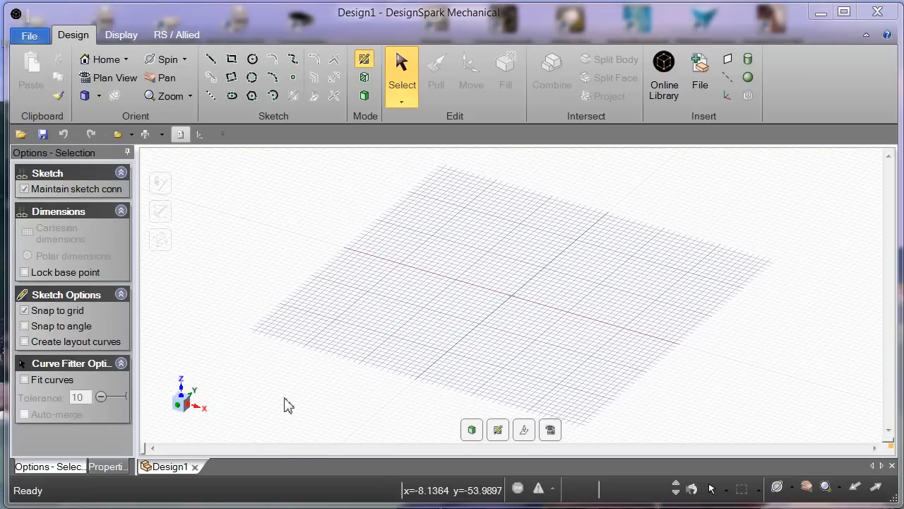
mouse_move(421, 273)
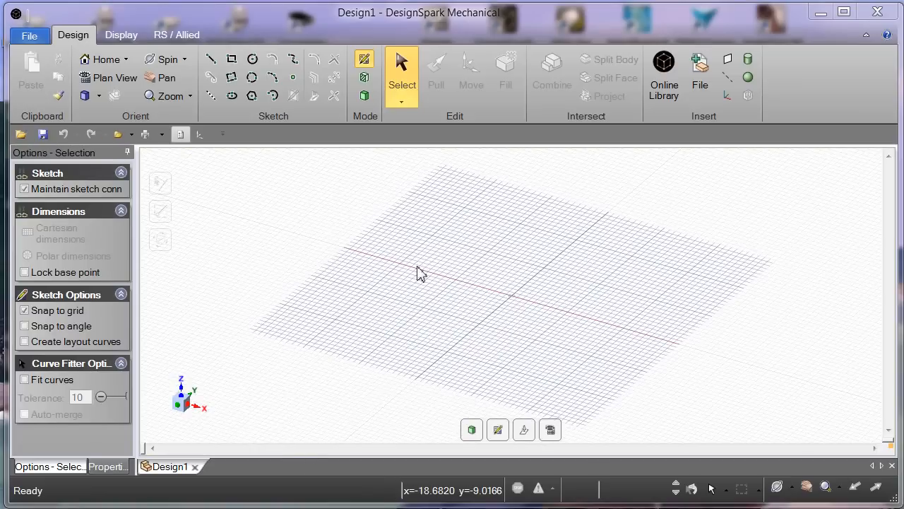
mouse_move(340, 376)
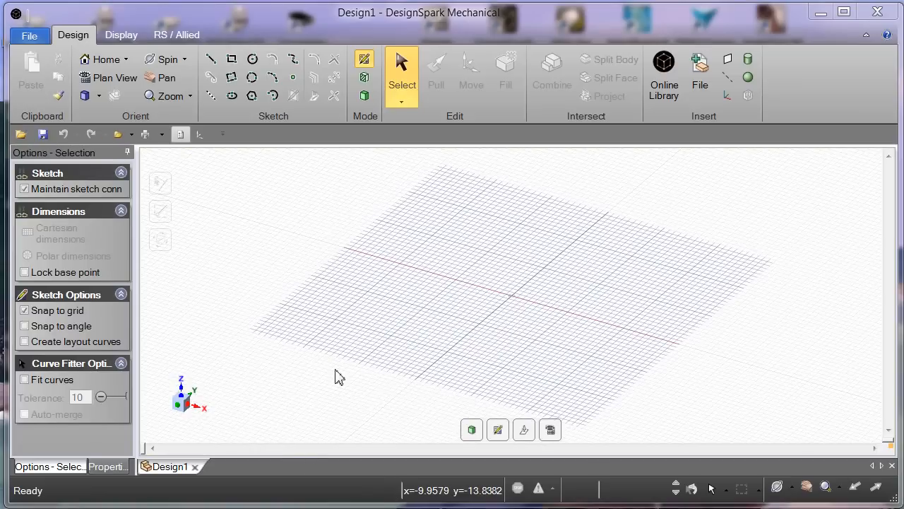
mouse_move(347, 230)
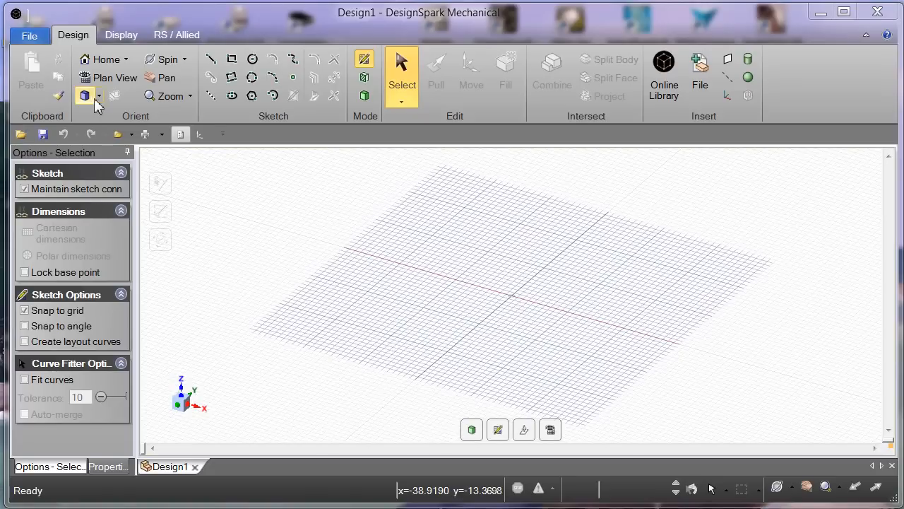
- Show the list of standard view orientations from the Orient dropdown
left_click(97, 96)
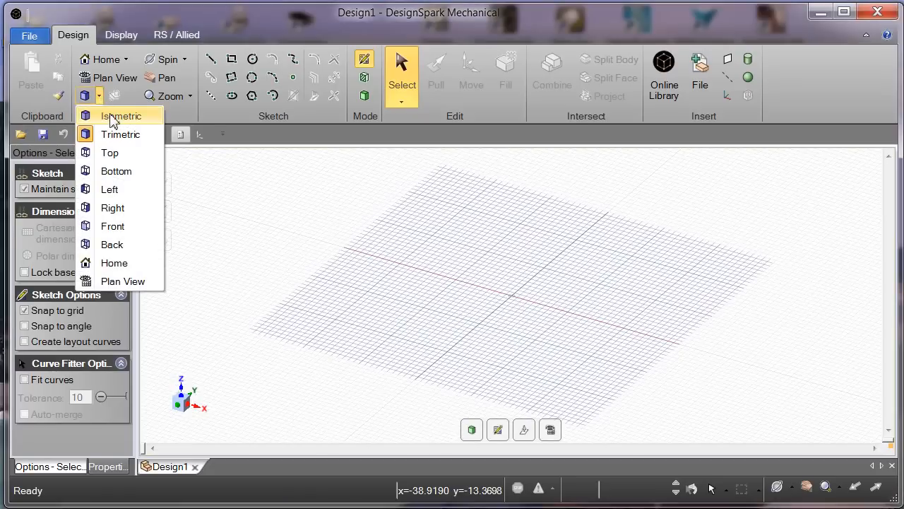
mouse_move(261, 245)
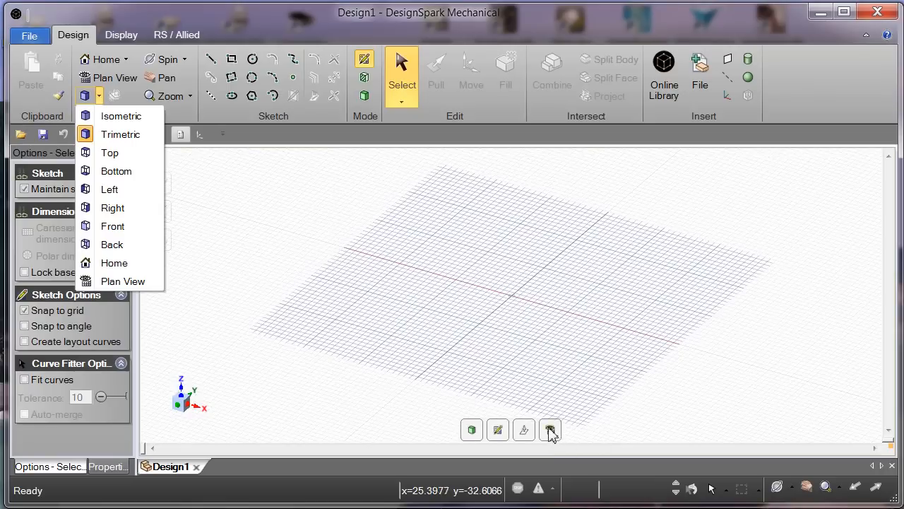
mouse_move(551, 429)
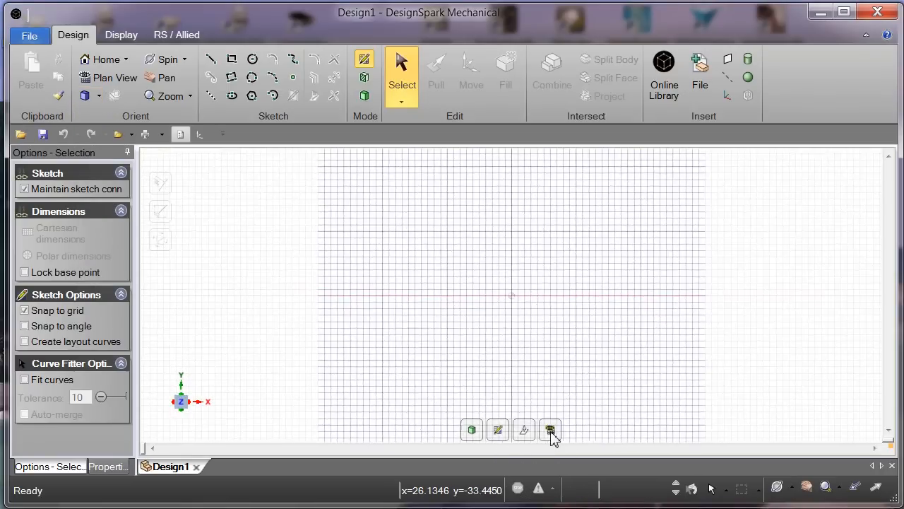
mouse_move(388, 417)
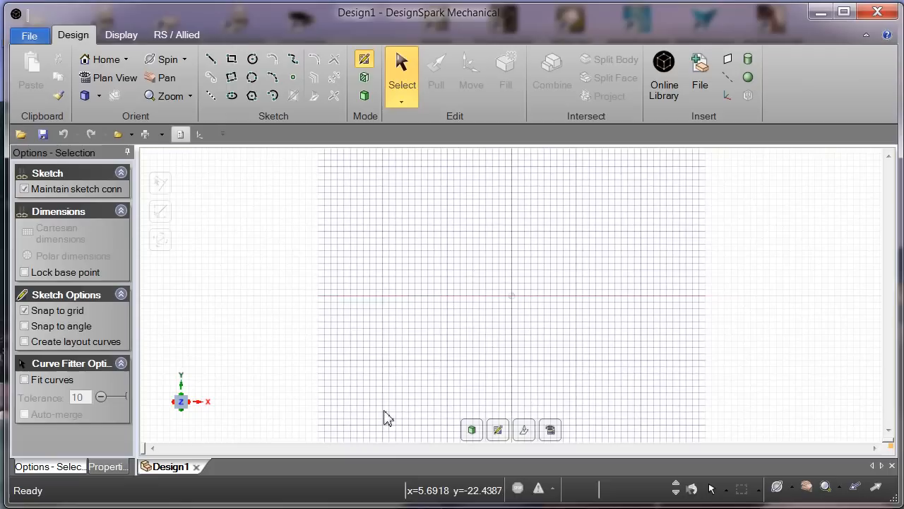
mouse_move(307, 213)
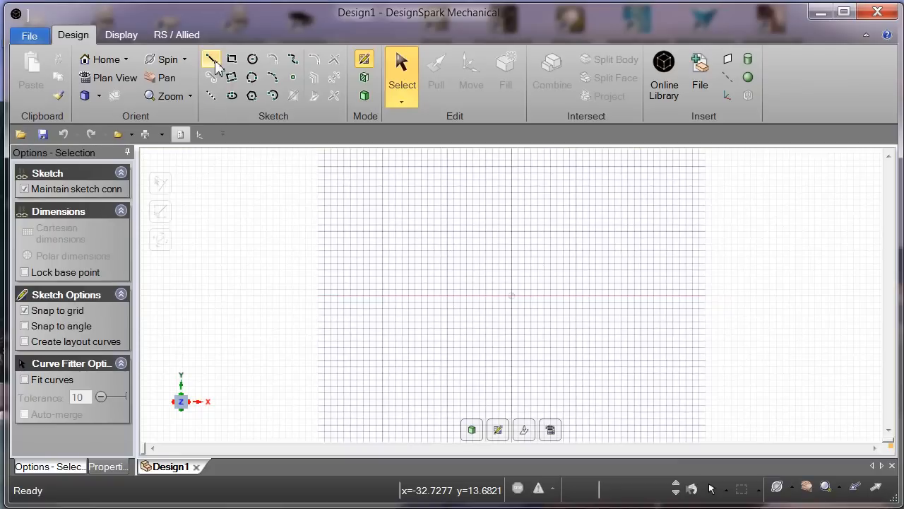
mouse_move(213, 62)
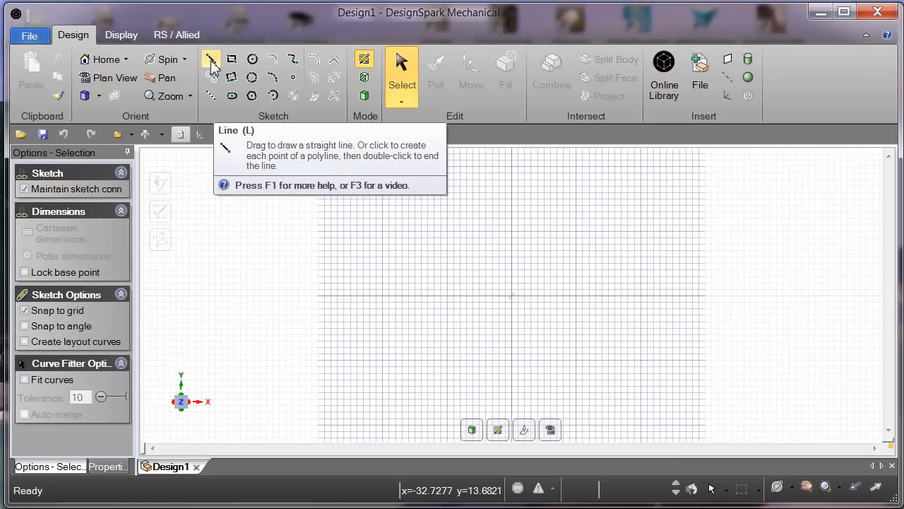
- Draw a straight line 25 mm long rising at 30 degrees, left of the grid centre
left_click(211, 59)
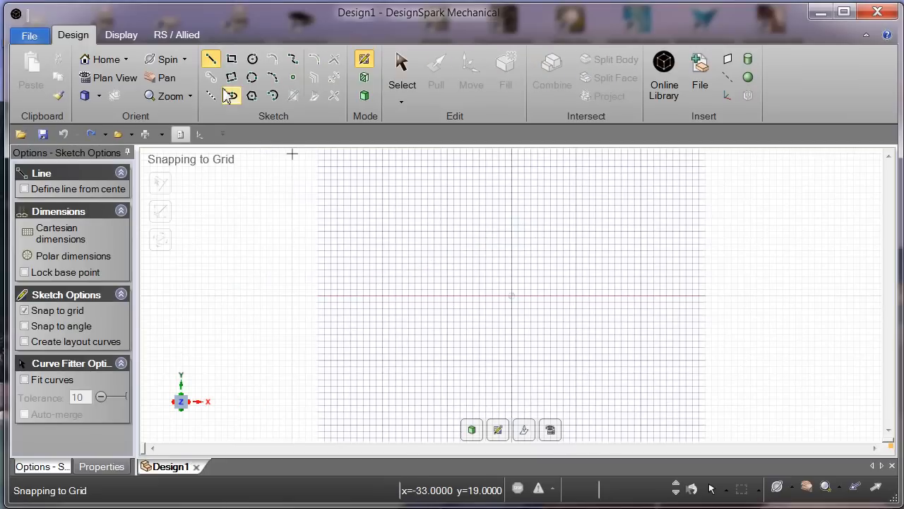
left_click_drag(375, 283, 483, 233)
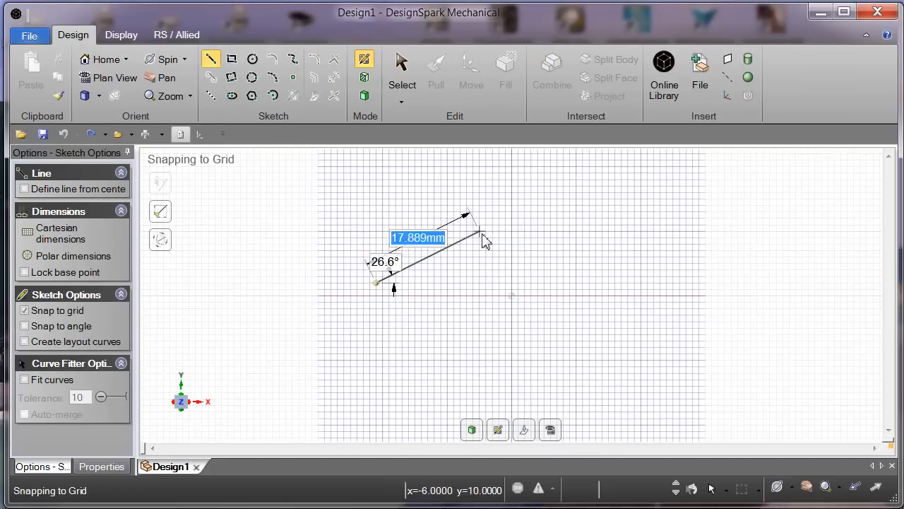
left_click_drag(484, 233, 516, 226)
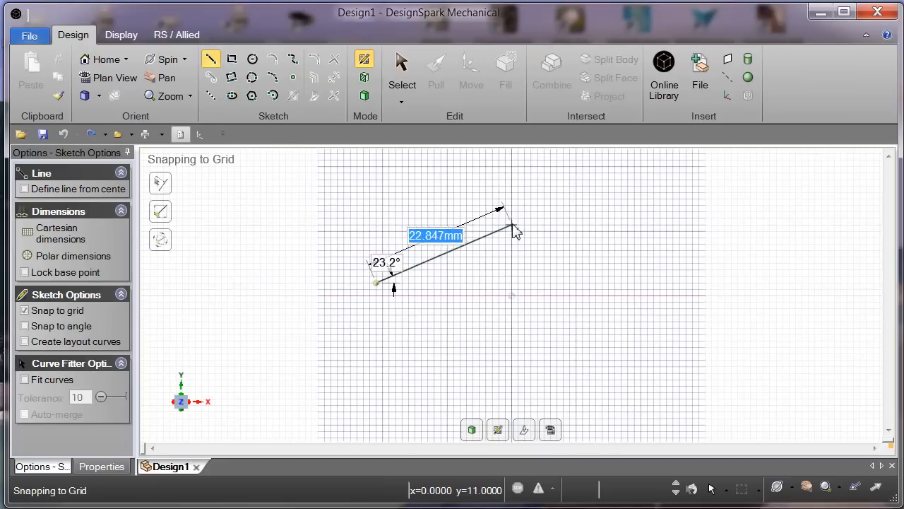
left_click_drag(516, 226, 530, 224)
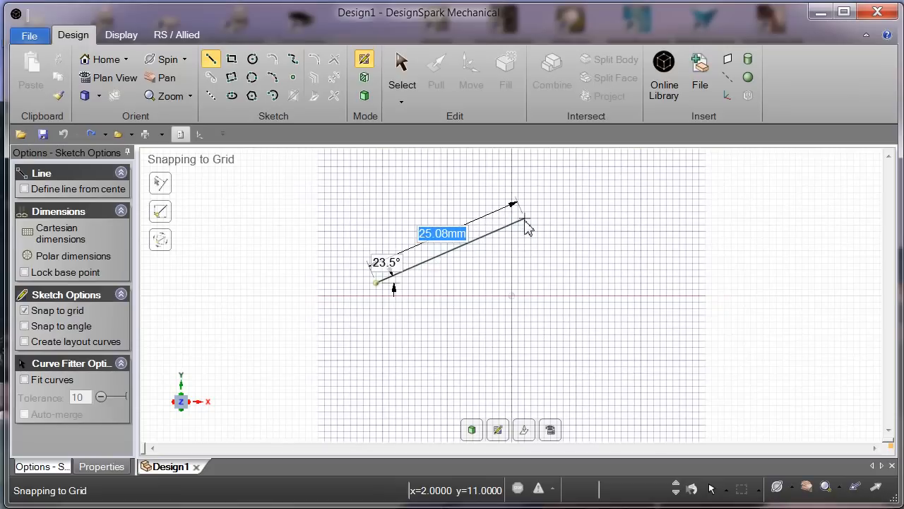
left_click_drag(523, 211, 537, 226)
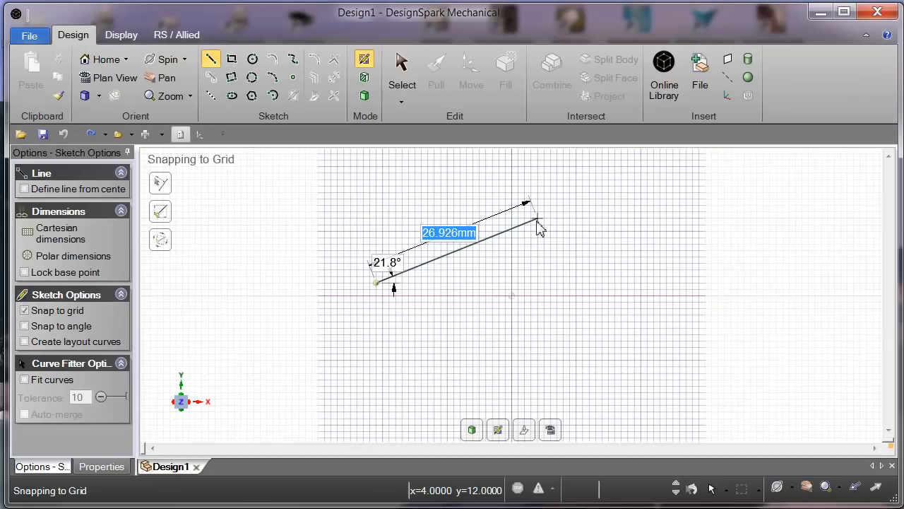
left_click_drag(543, 225, 531, 229)
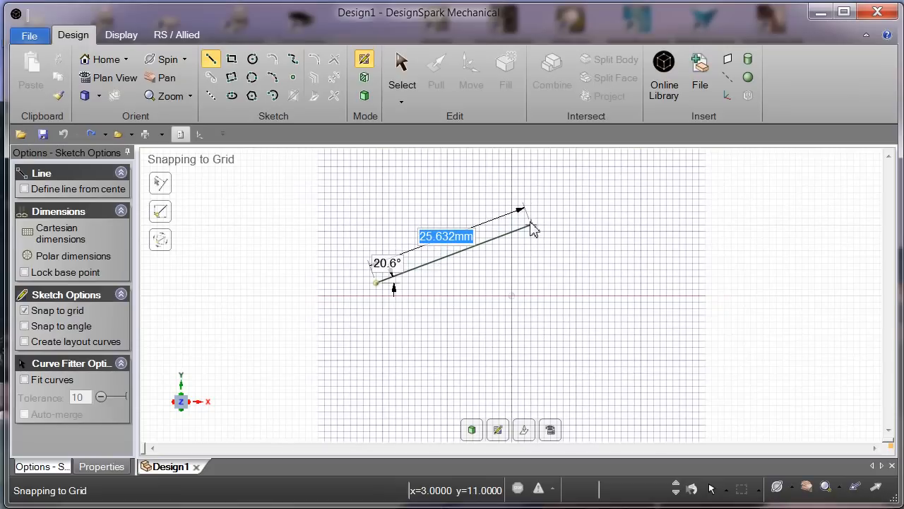
type("25")
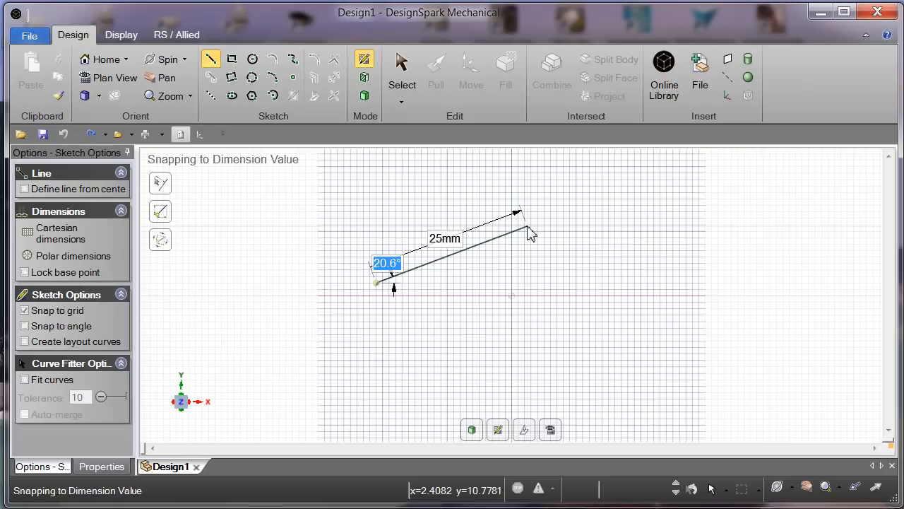
type("3")
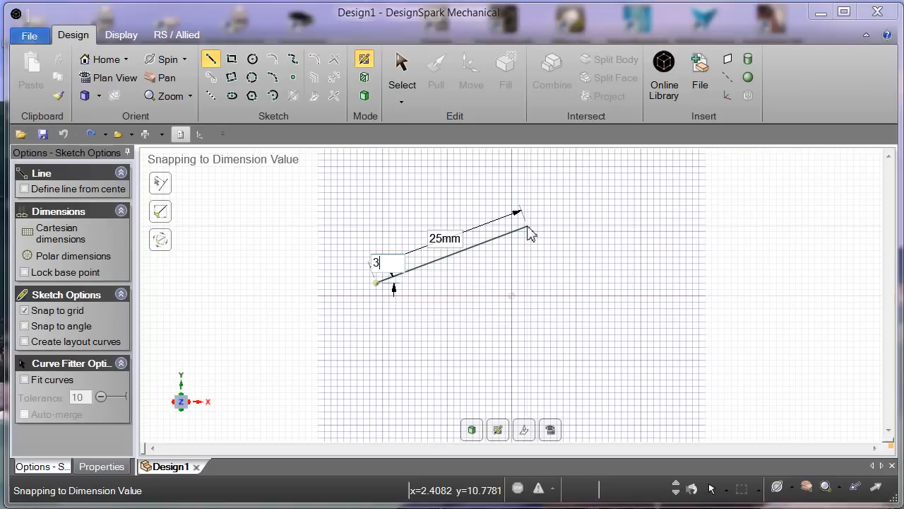
type("0")
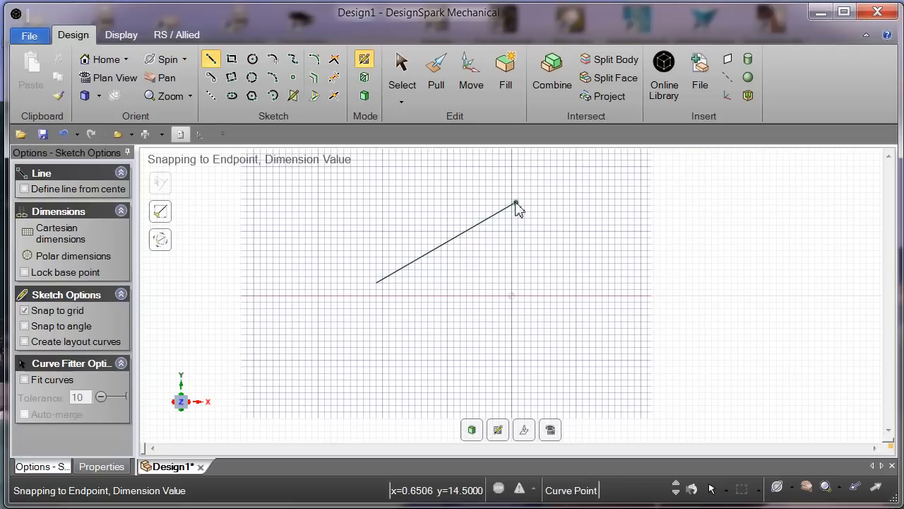
- Start a second line from the first line's end, running perpendicular down to the right
left_click(516, 204)
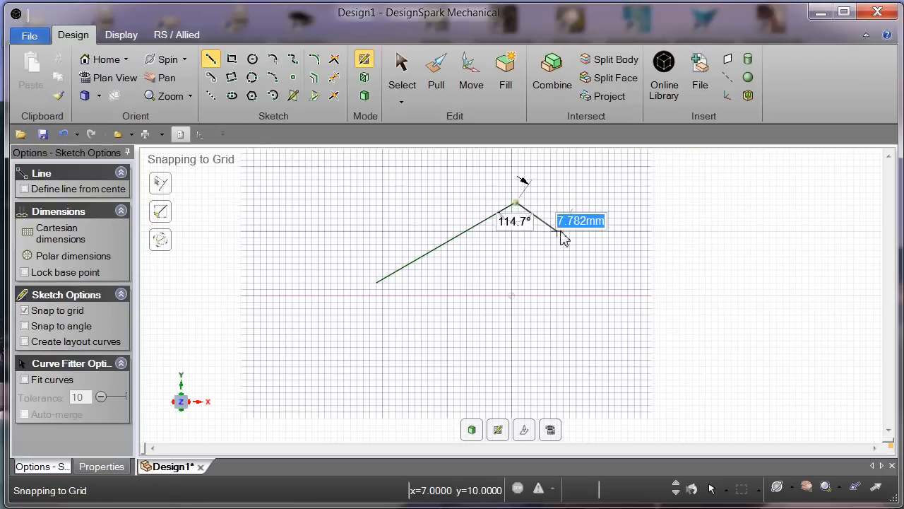
left_click_drag(562, 233, 592, 233)
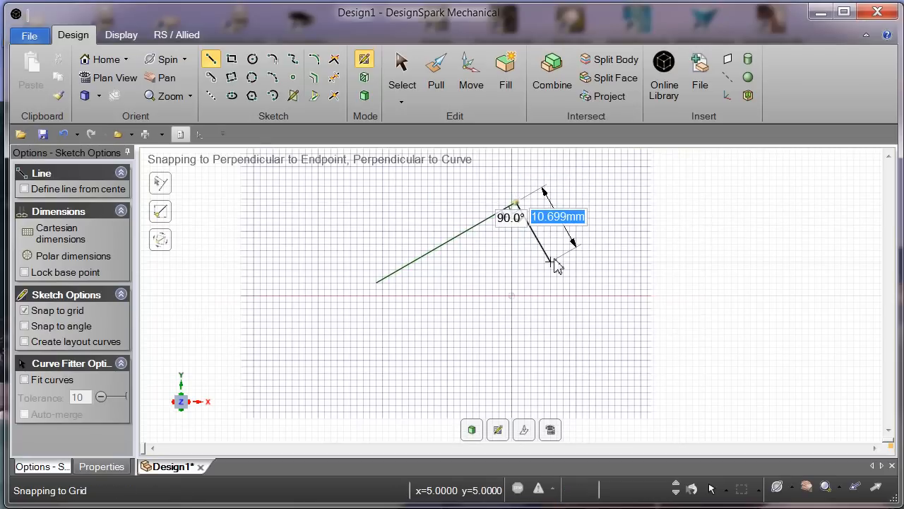
left_click_drag(551, 265, 594, 280)
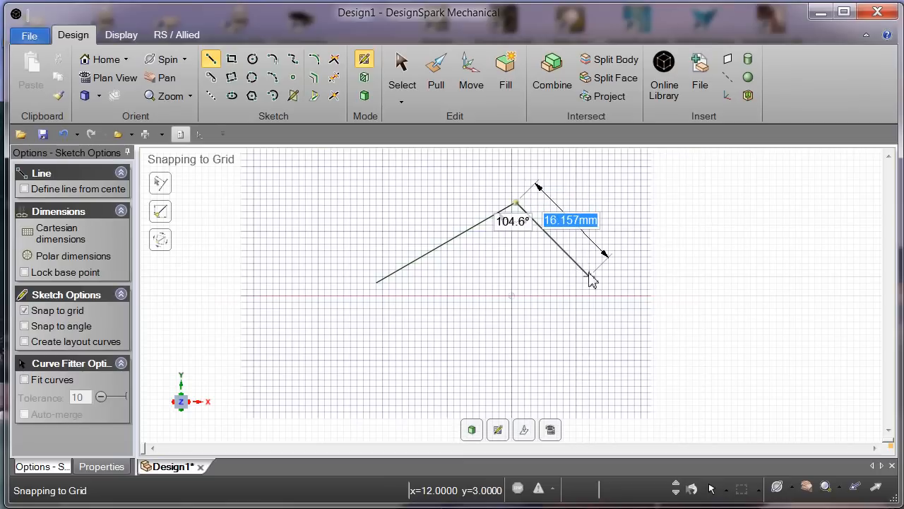
left_click_drag(590, 279, 605, 283)
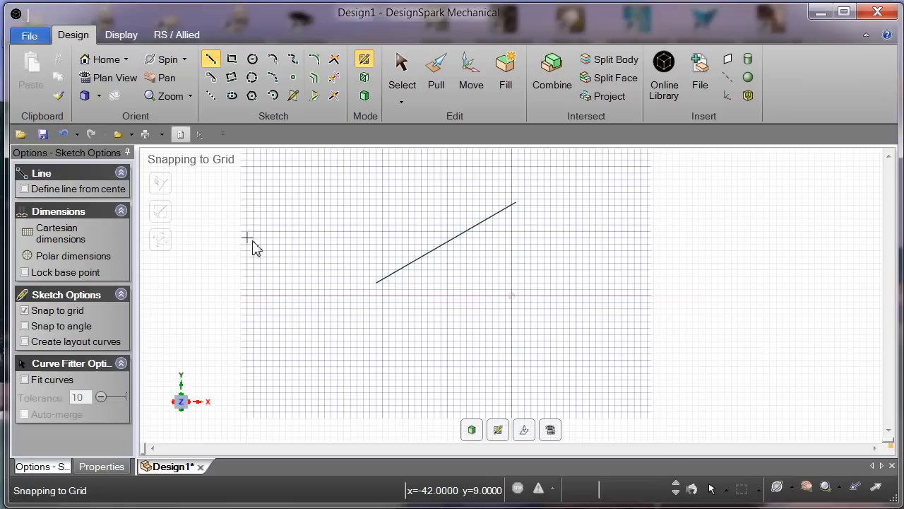
mouse_move(232, 113)
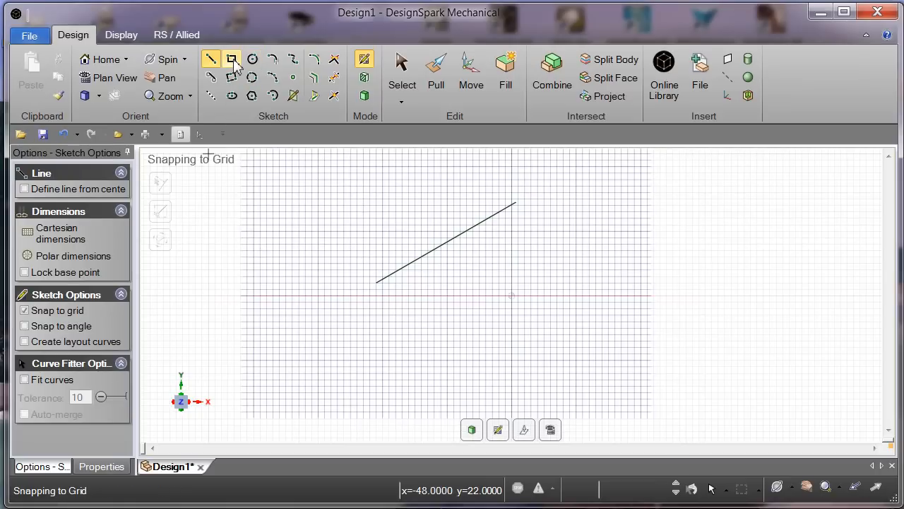
- Sketch a rectangle above the diagonal line with its width set to 30 mm
left_click(232, 59)
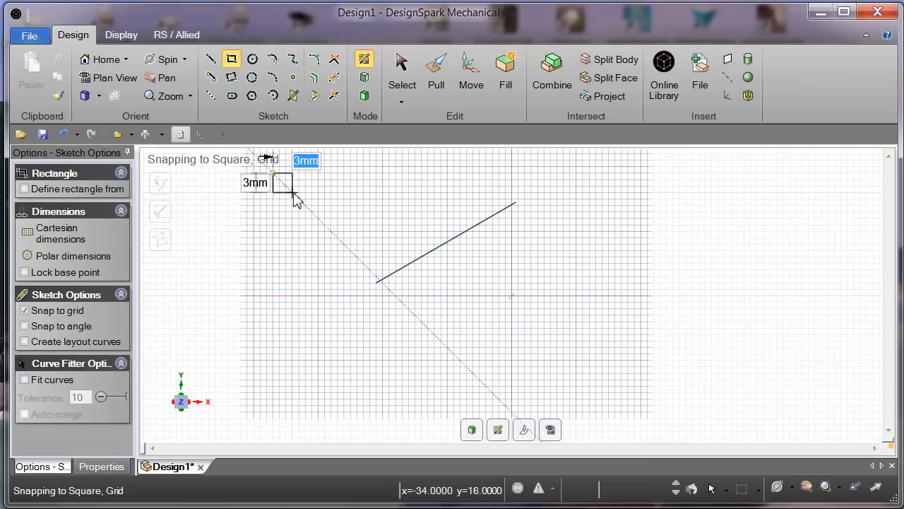
left_click_drag(283, 184, 396, 240)
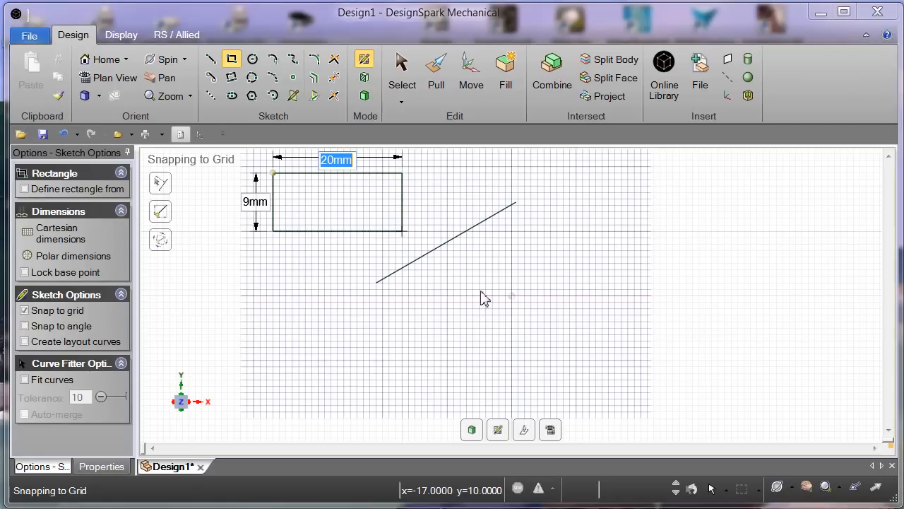
mouse_move(535, 345)
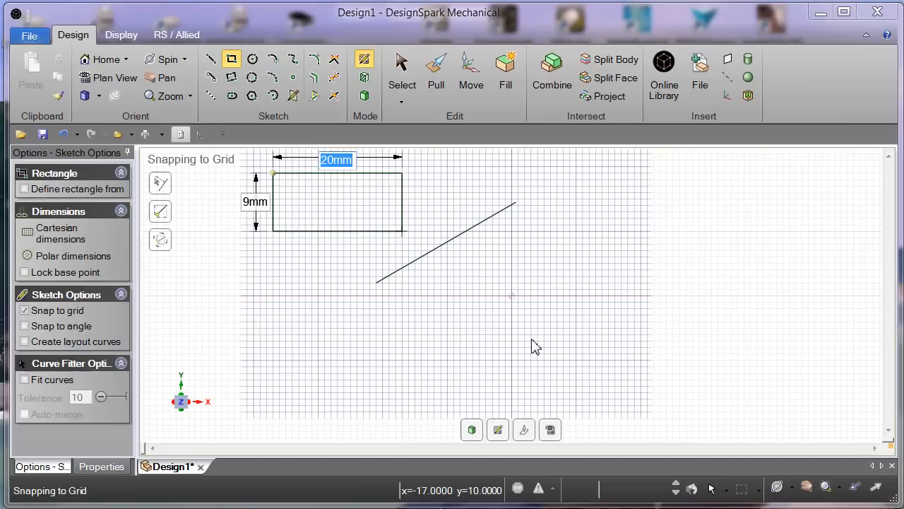
type("30")
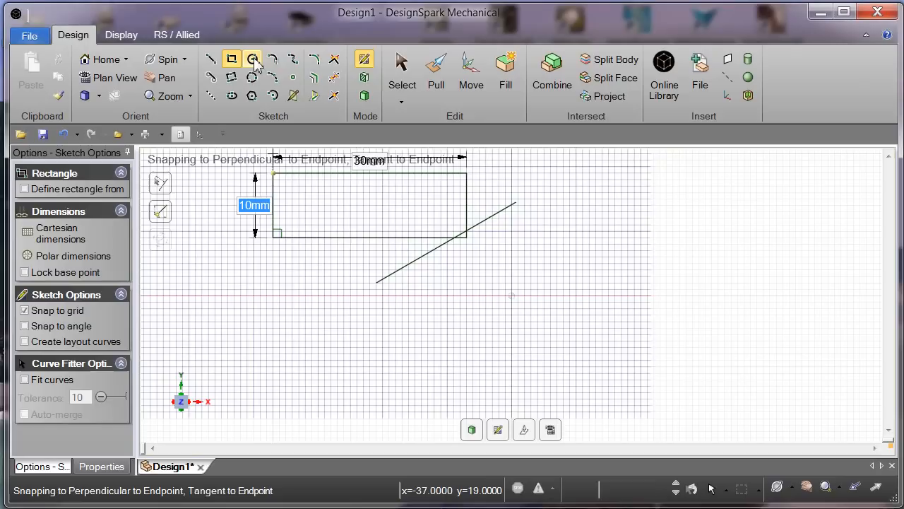
mouse_move(251, 60)
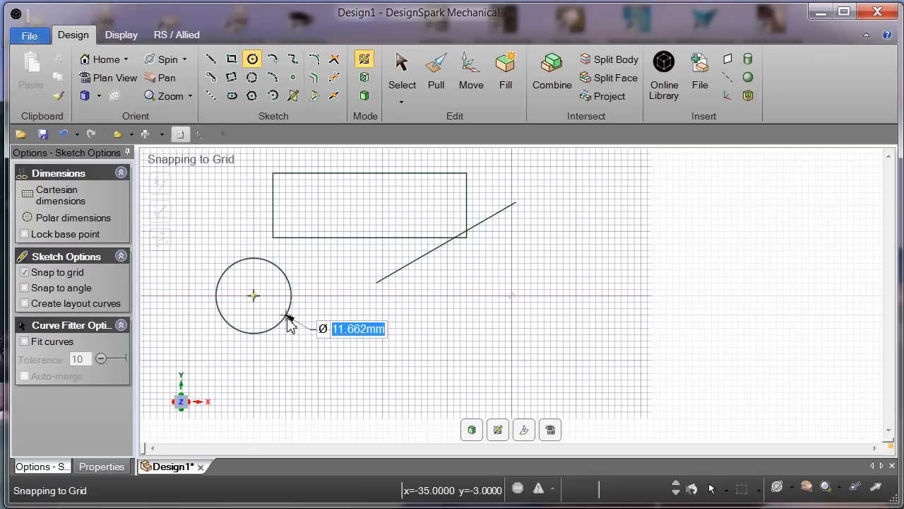
- Draw a 15 mm diameter circle and a smaller 5 mm diameter circle
left_click_drag(285, 318, 296, 319)
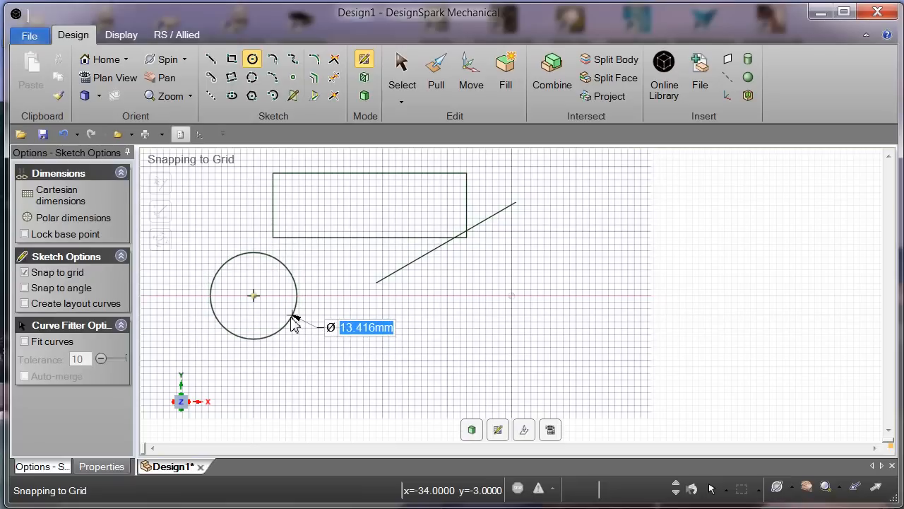
left_click_drag(294, 318, 299, 326)
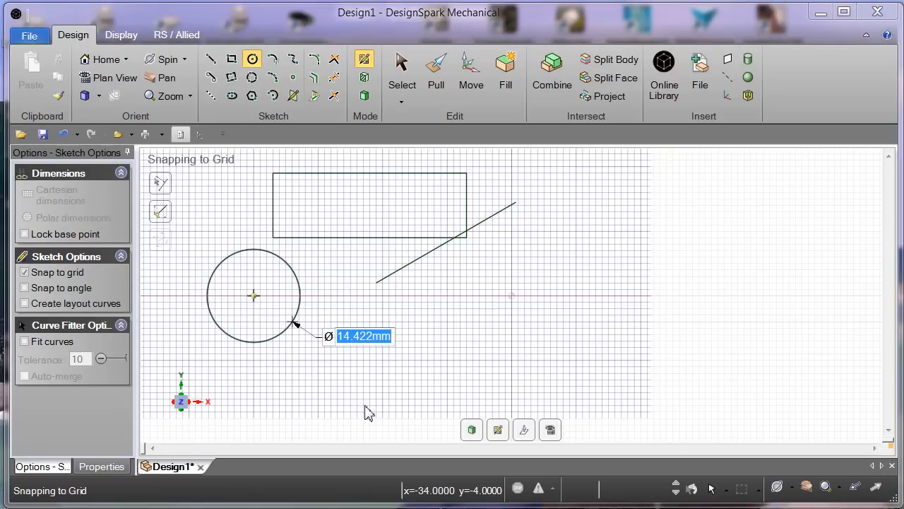
type("15mm")
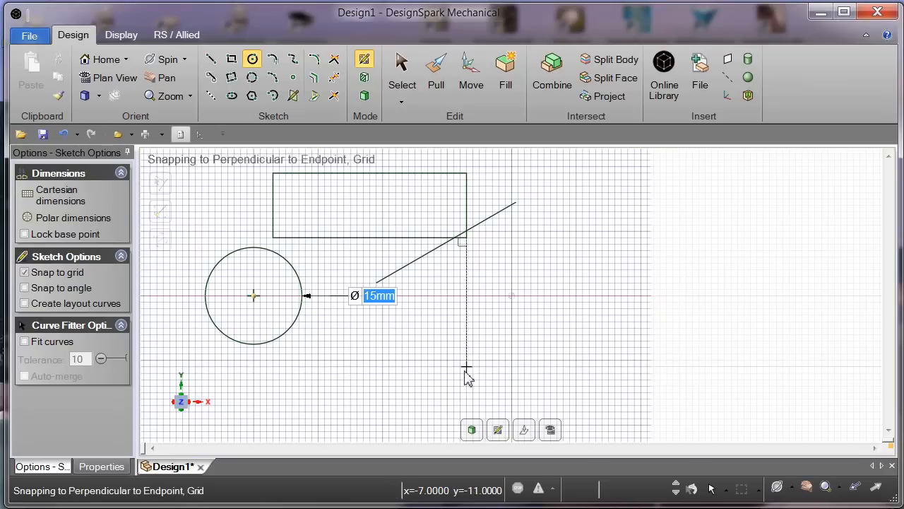
mouse_move(365, 359)
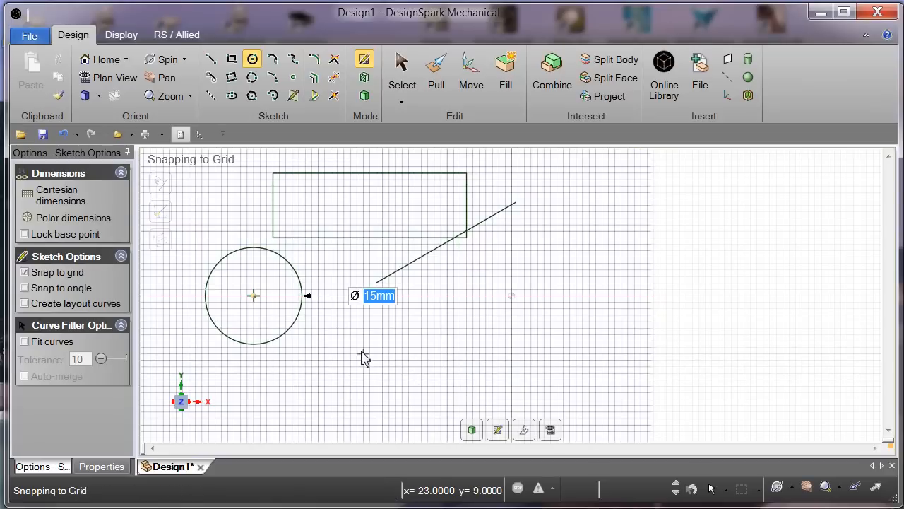
mouse_move(325, 131)
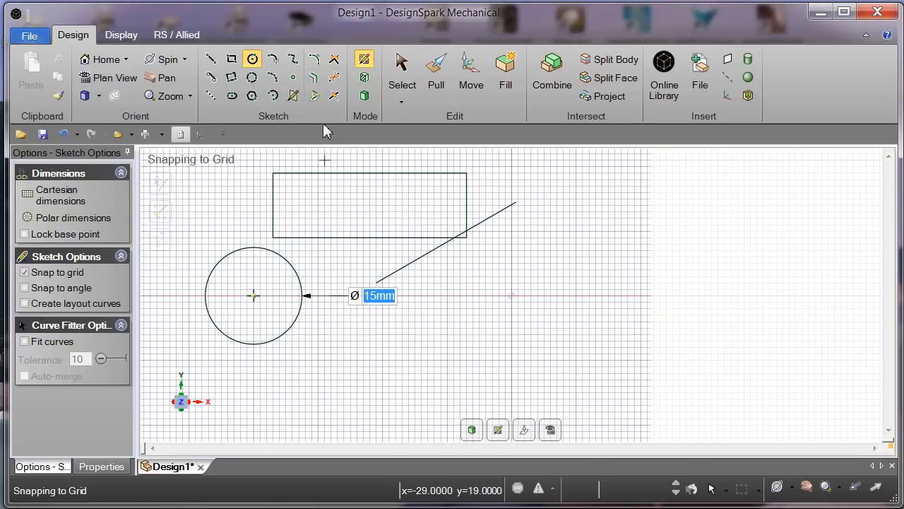
mouse_move(306, 195)
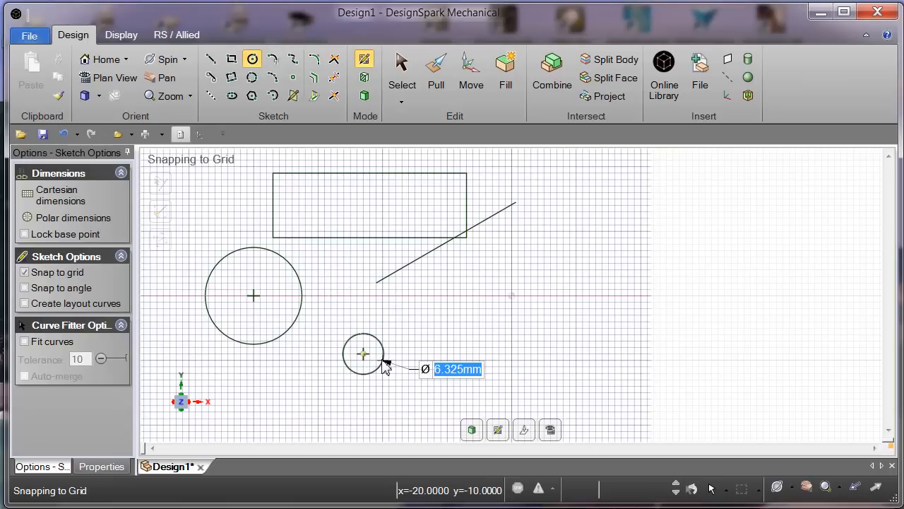
type("5mm")
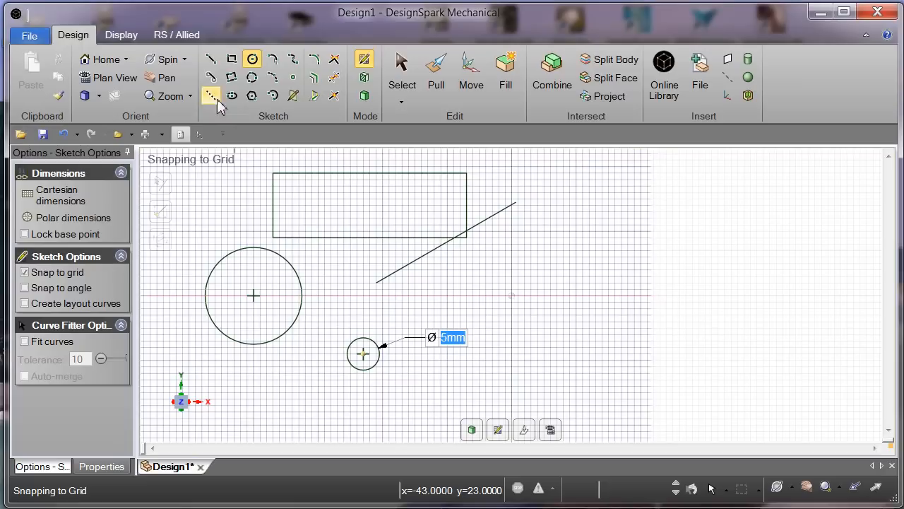
mouse_move(212, 79)
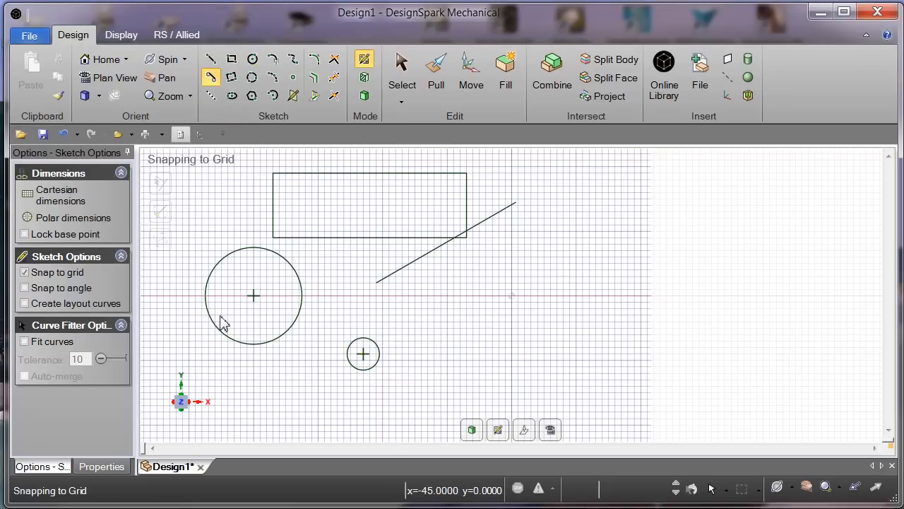
mouse_move(252, 347)
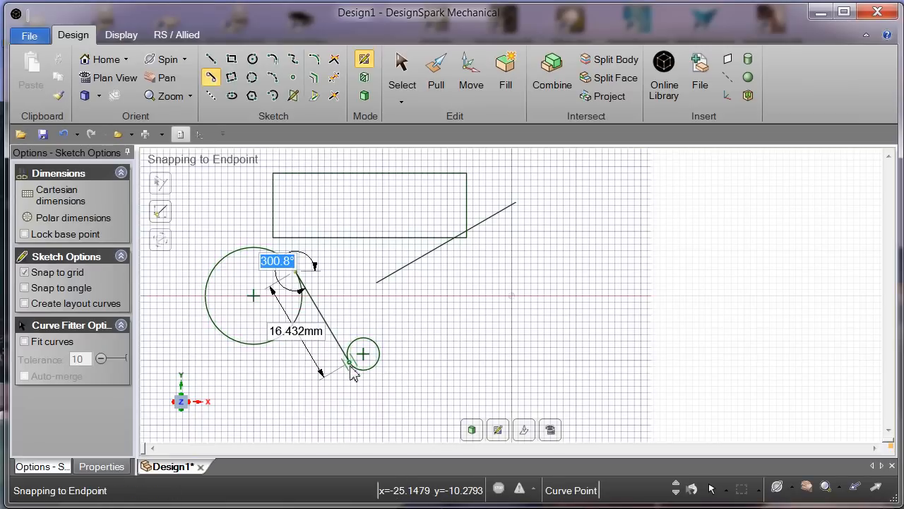
mouse_move(260, 414)
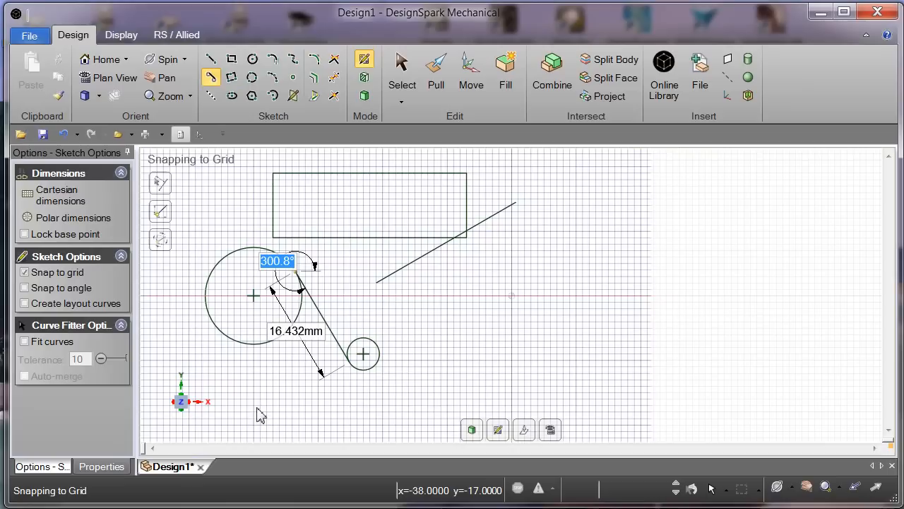
mouse_move(479, 345)
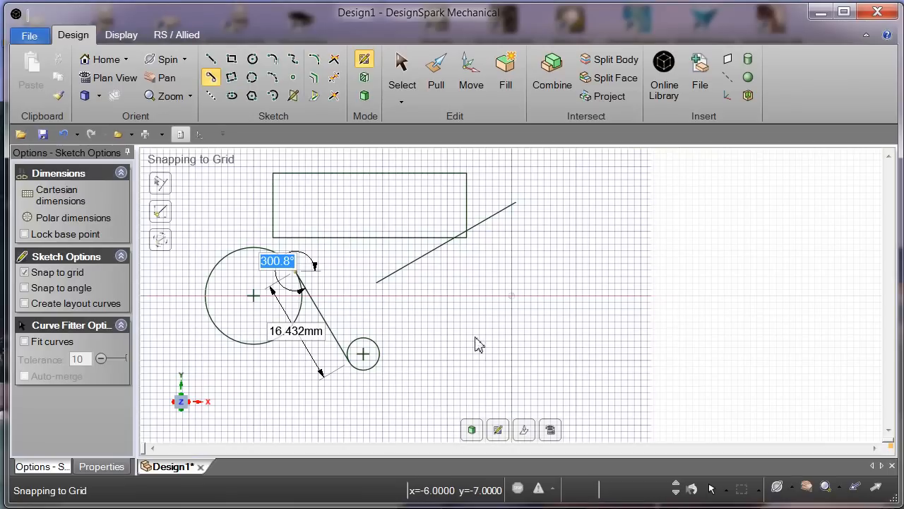
mouse_move(306, 360)
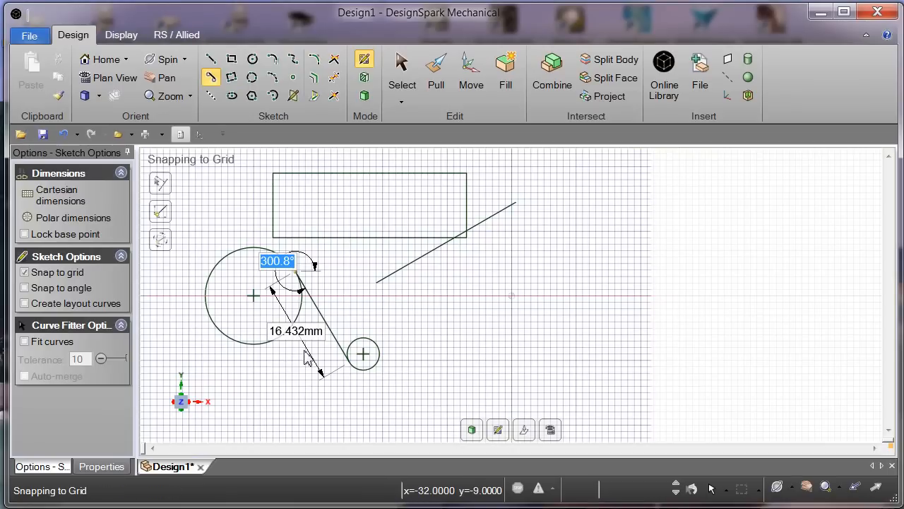
mouse_move(269, 270)
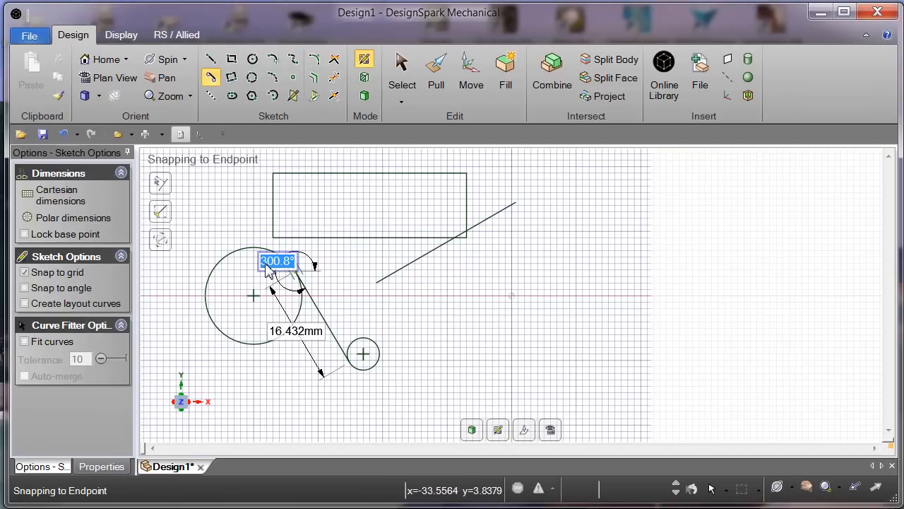
mouse_move(276, 379)
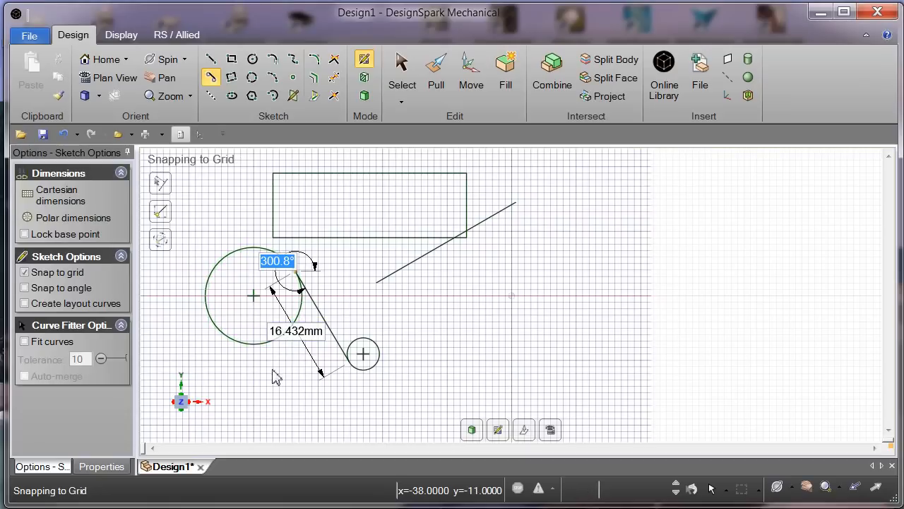
mouse_move(359, 435)
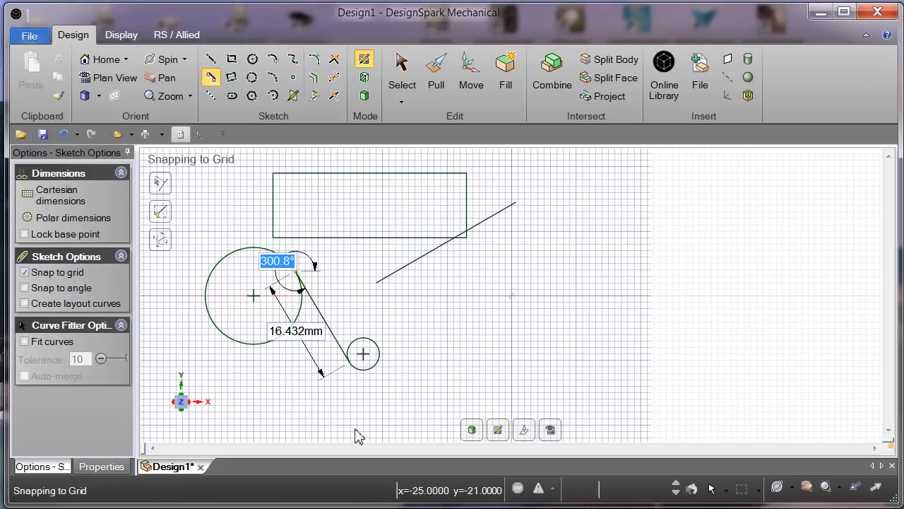
mouse_move(219, 136)
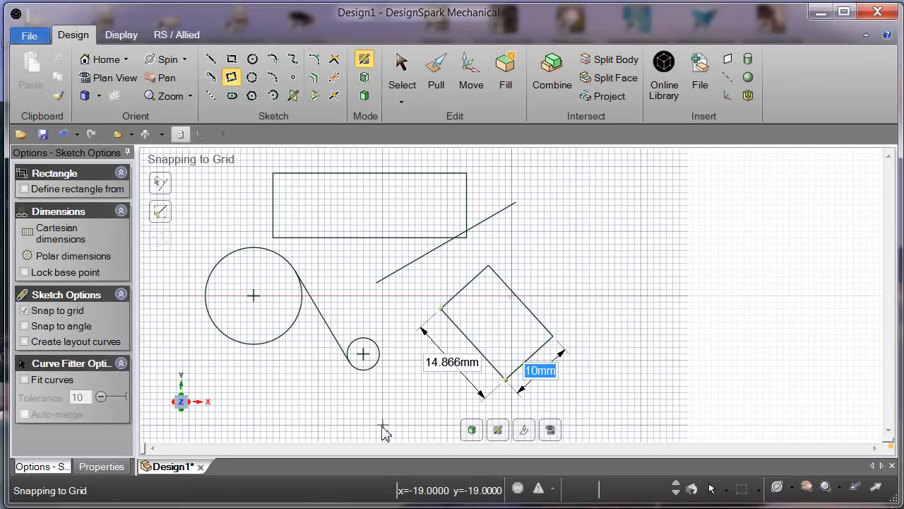
mouse_move(369, 285)
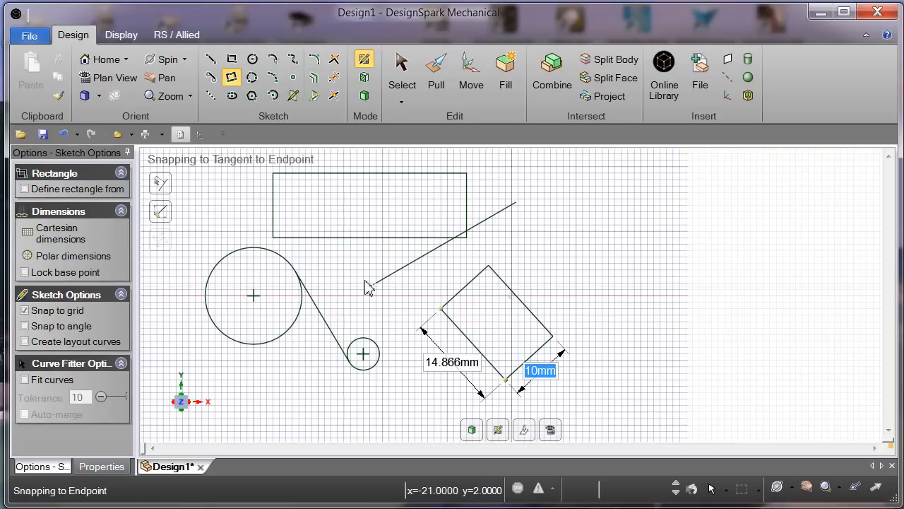
mouse_move(354, 304)
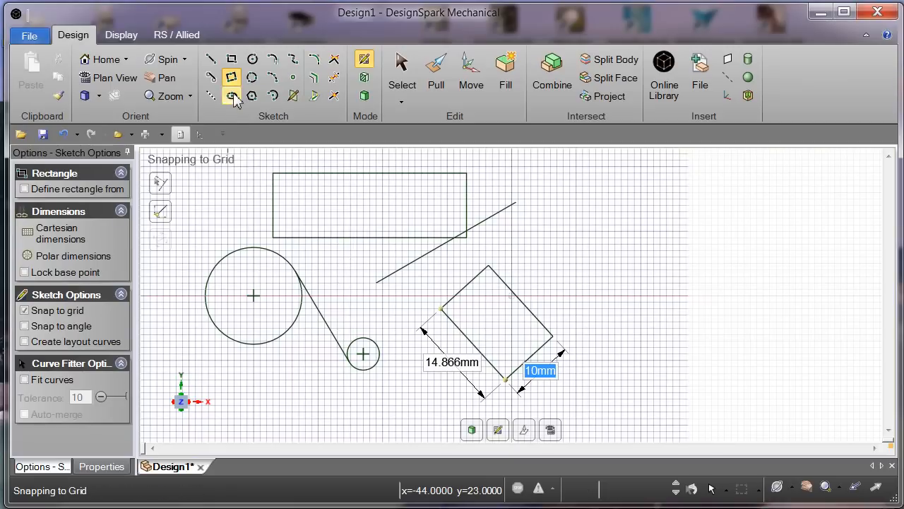
mouse_move(235, 99)
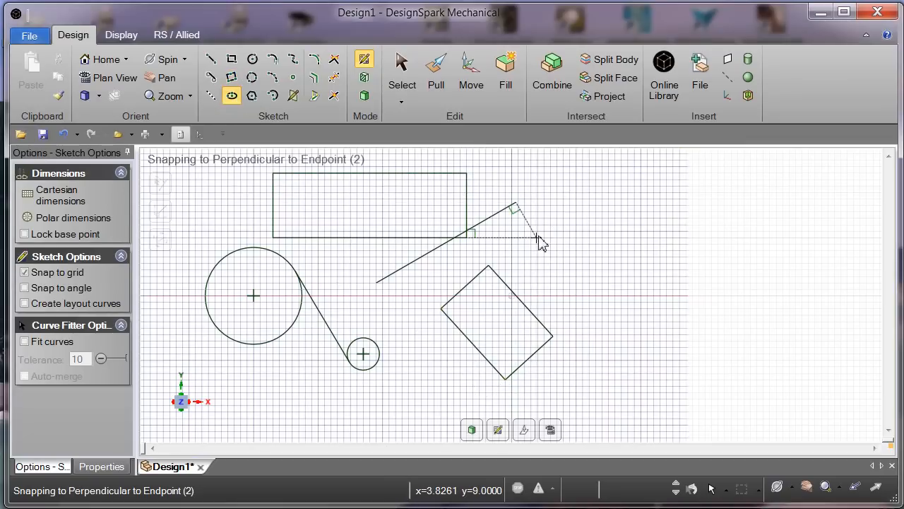
- Draw an ellipse with a 25 mm major axis at 50° and a 10 mm minor axis
left_click_drag(539, 240, 578, 297)
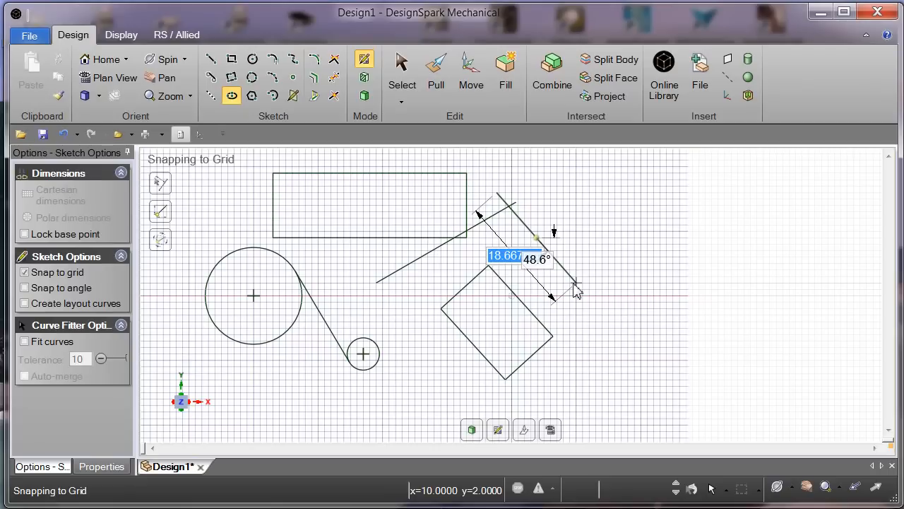
type("2")
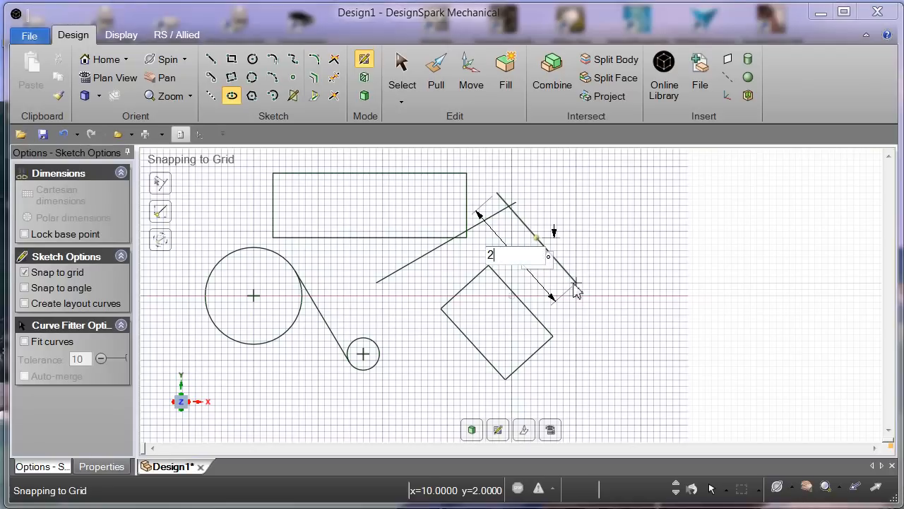
type("0mm")
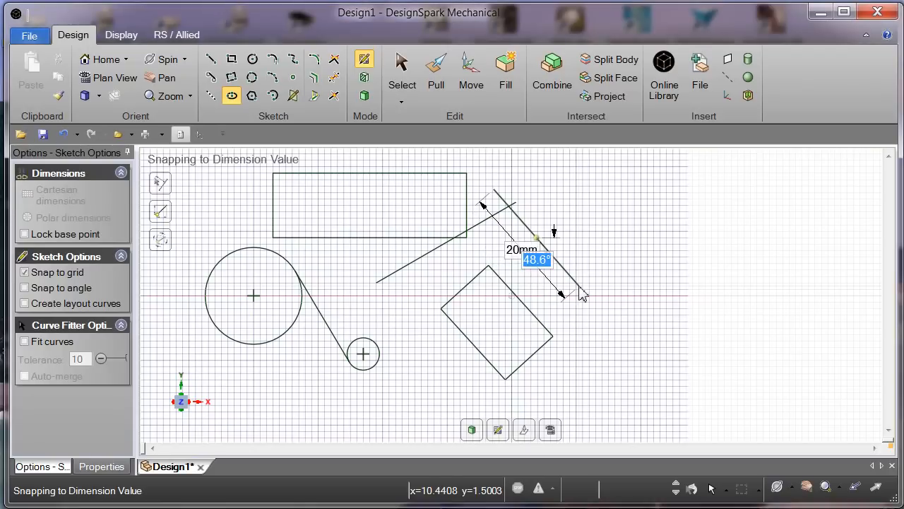
type("5")
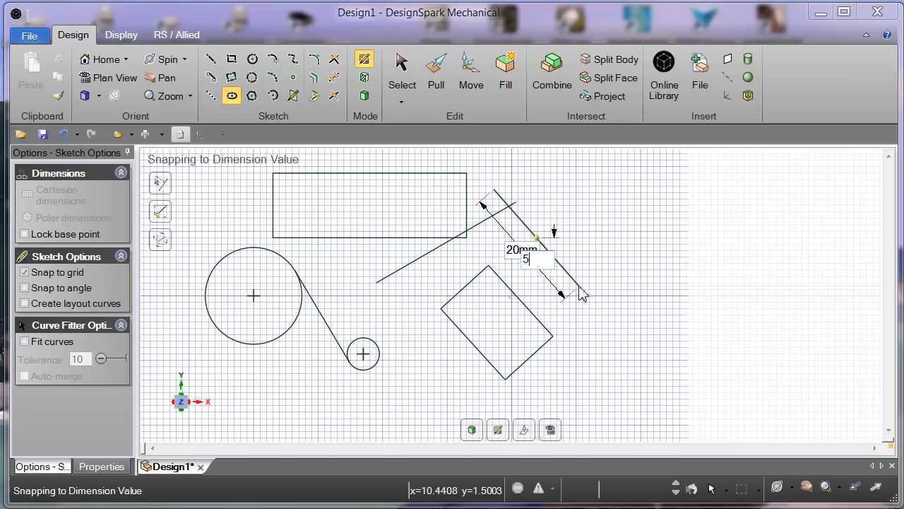
type("0.0°")
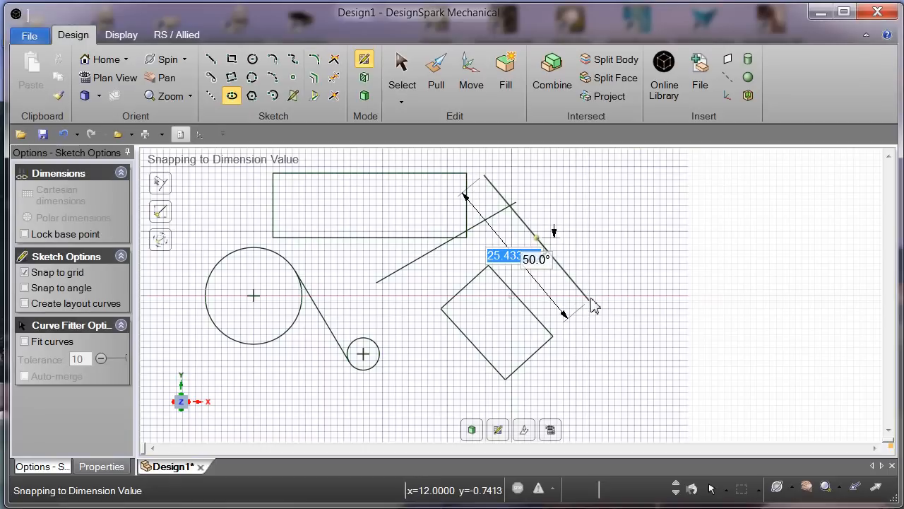
left_click_drag(594, 308, 591, 299)
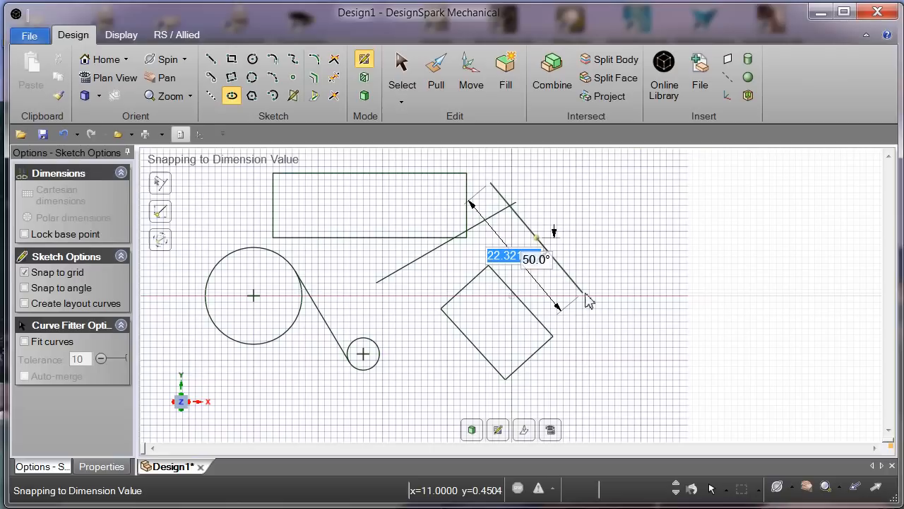
type("25")
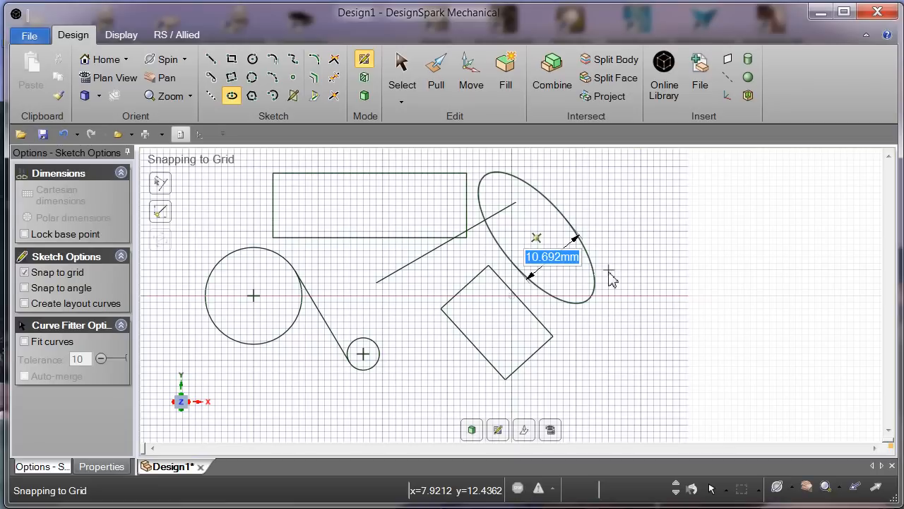
type("1")
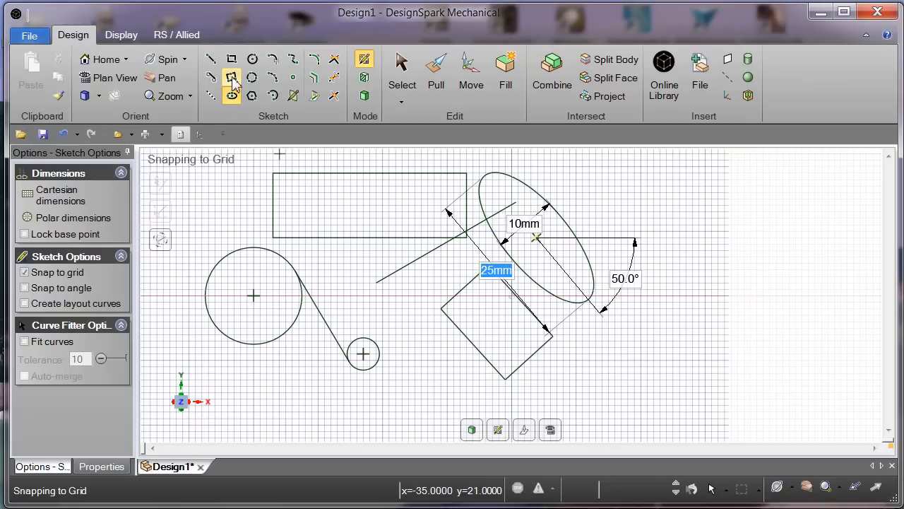
mouse_move(212, 102)
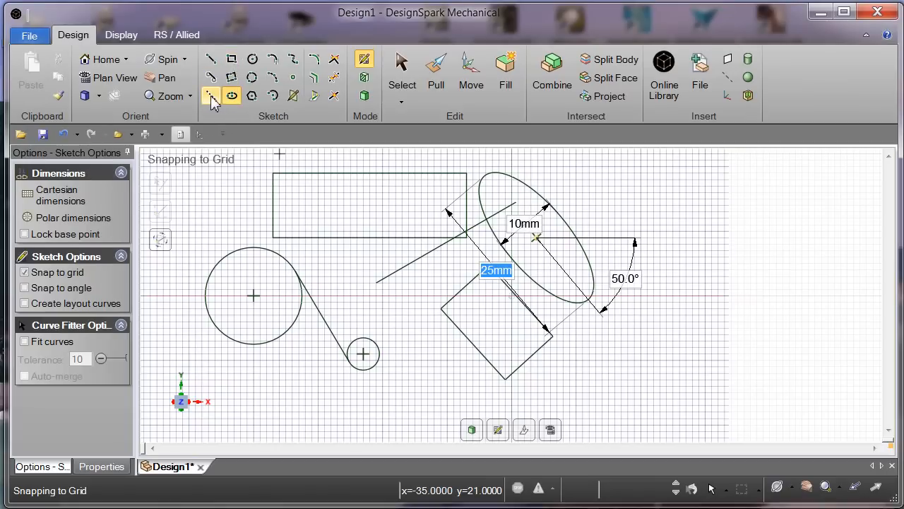
mouse_move(212, 96)
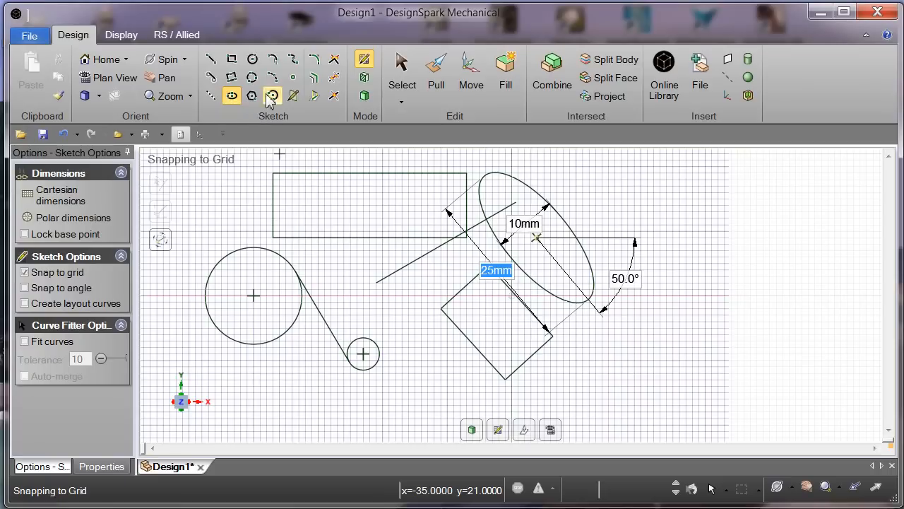
mouse_move(251, 64)
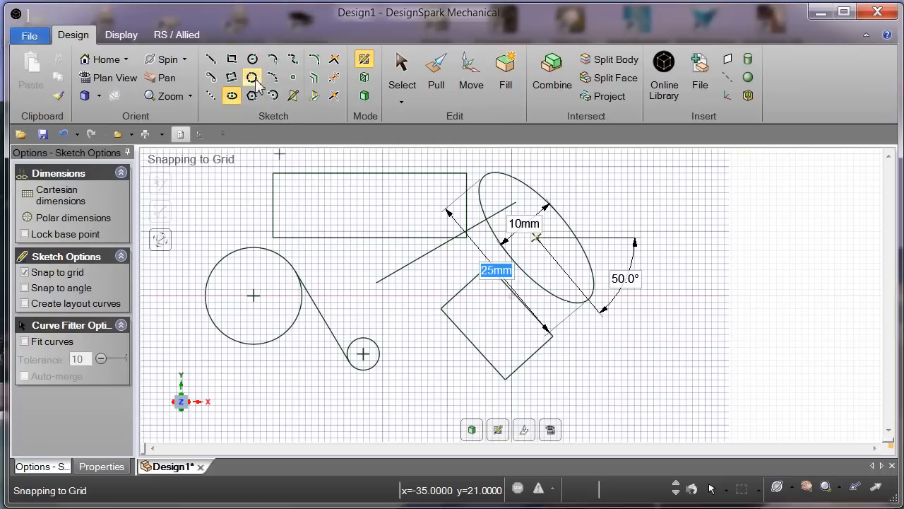
mouse_move(251, 76)
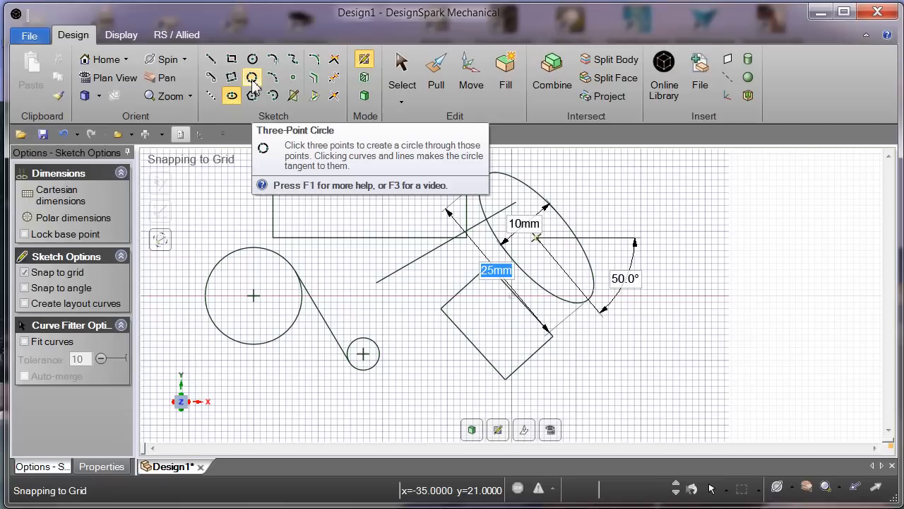
- Draw a 20 mm three-point circle overlapping the tilted square
left_click(251, 76)
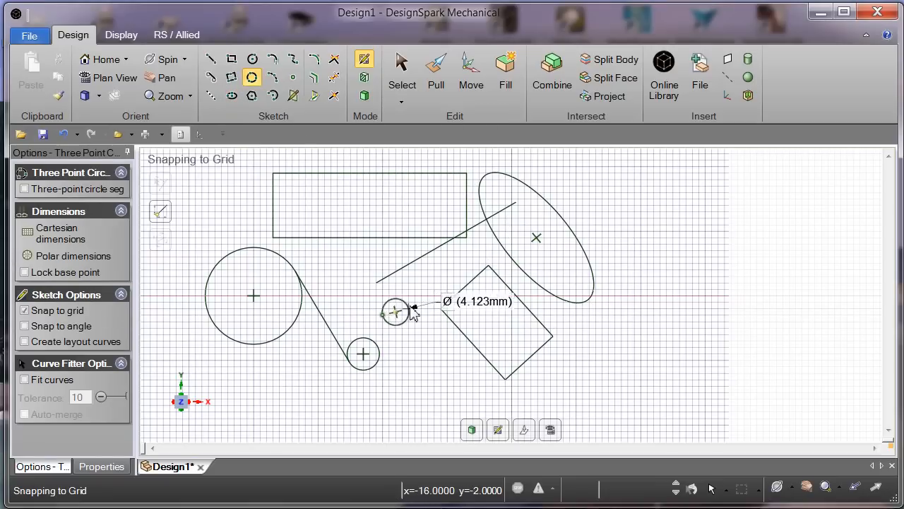
left_click_drag(413, 311, 431, 290)
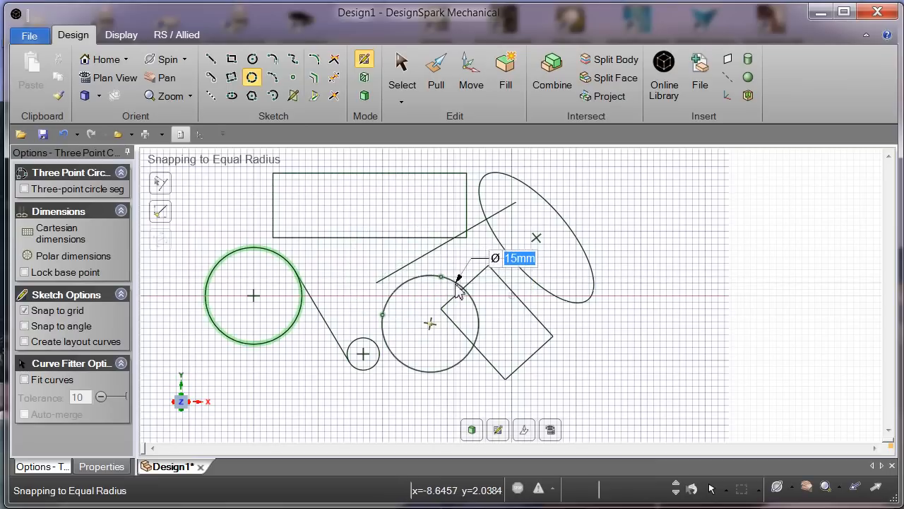
left_click_drag(459, 282, 431, 297)
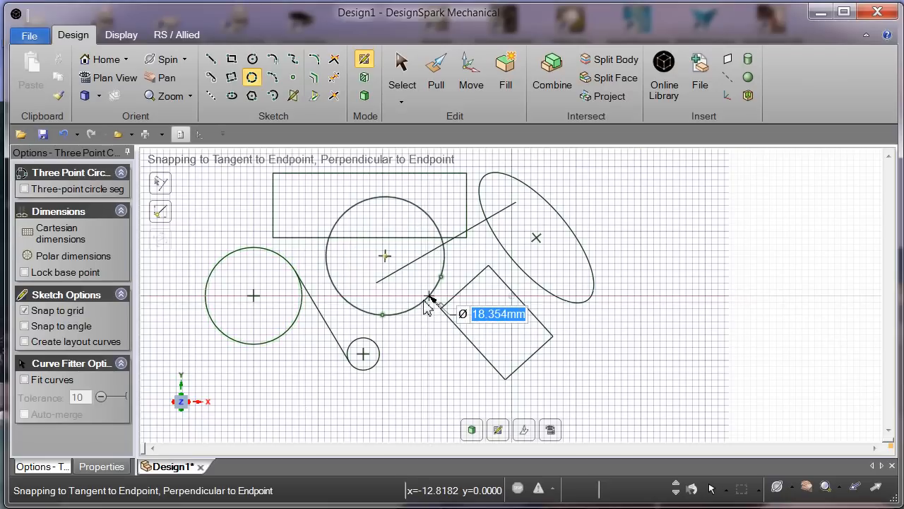
mouse_move(444, 337)
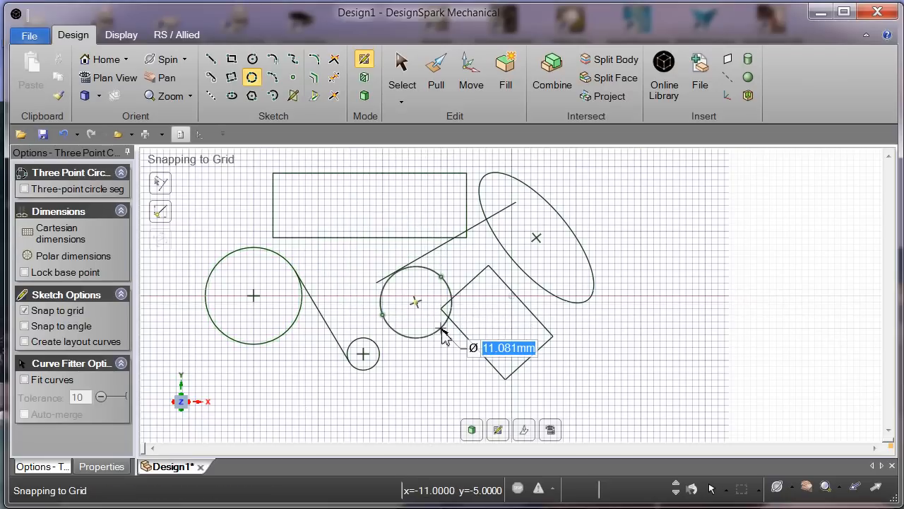
left_click_drag(441, 332, 506, 392)
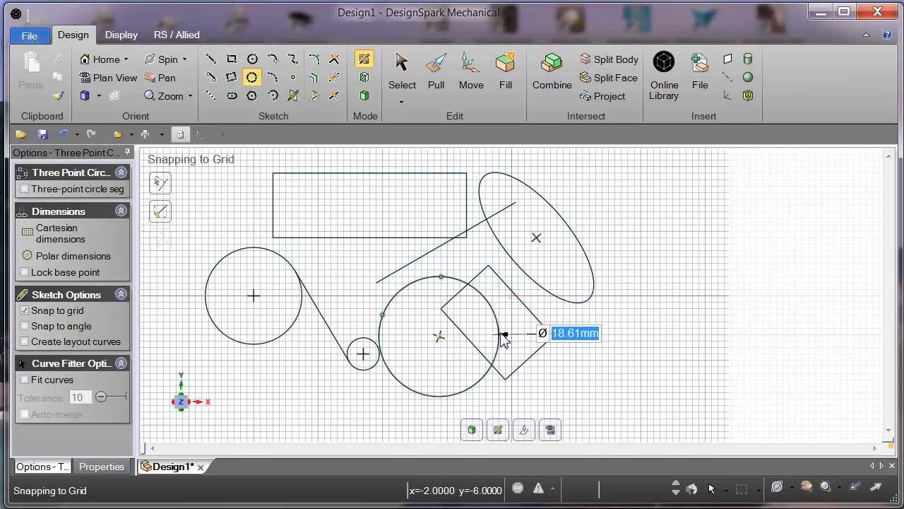
type("20mm")
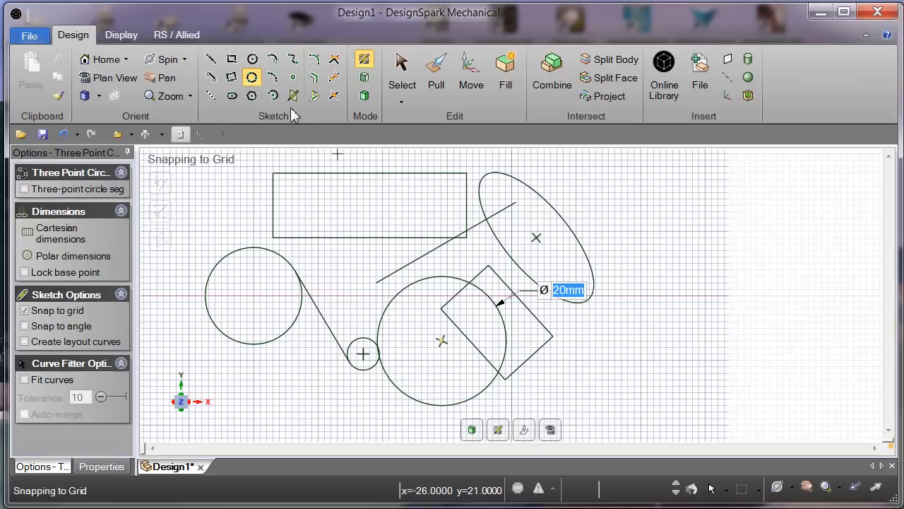
mouse_move(252, 96)
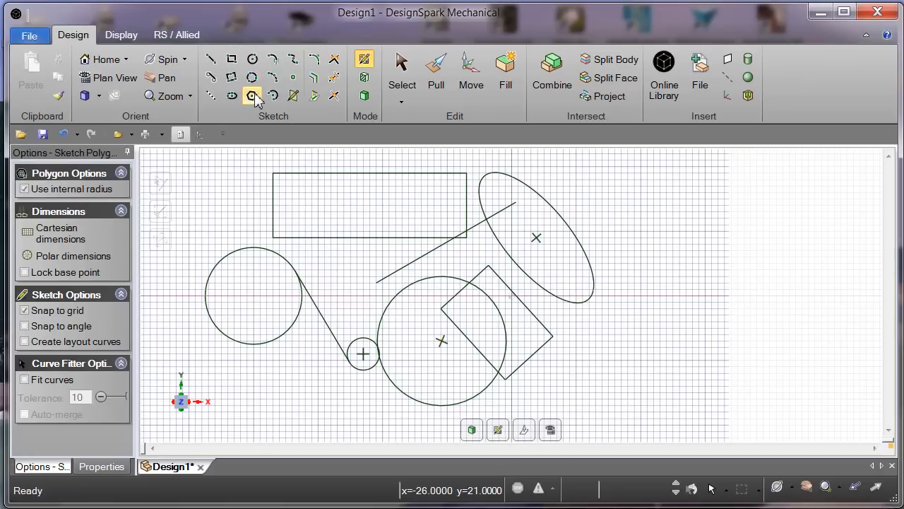
- Draw a 15 mm six-sided polygon below the left circle, rotated 30°
left_click(252, 96)
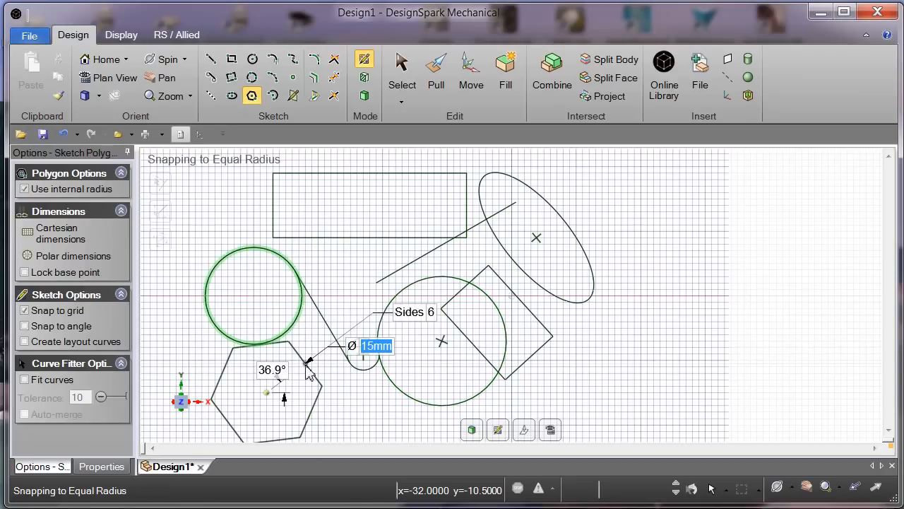
type("1")
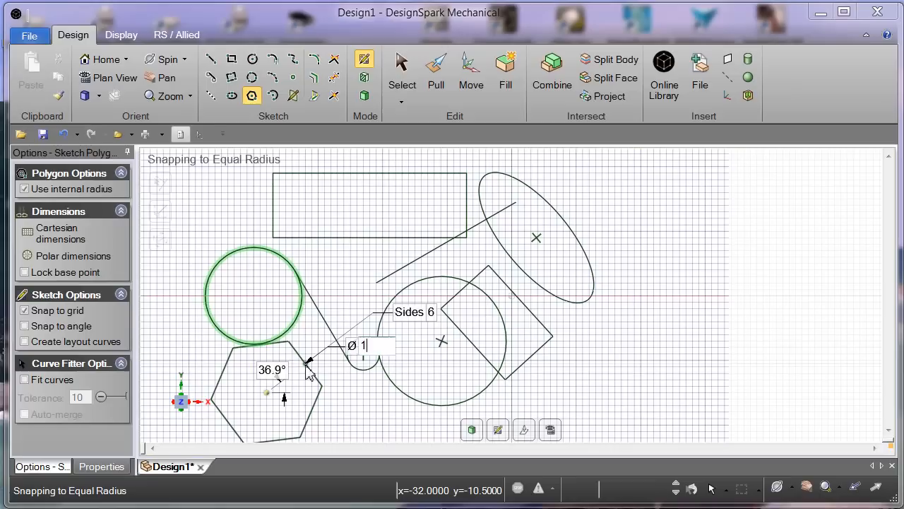
type("5mm")
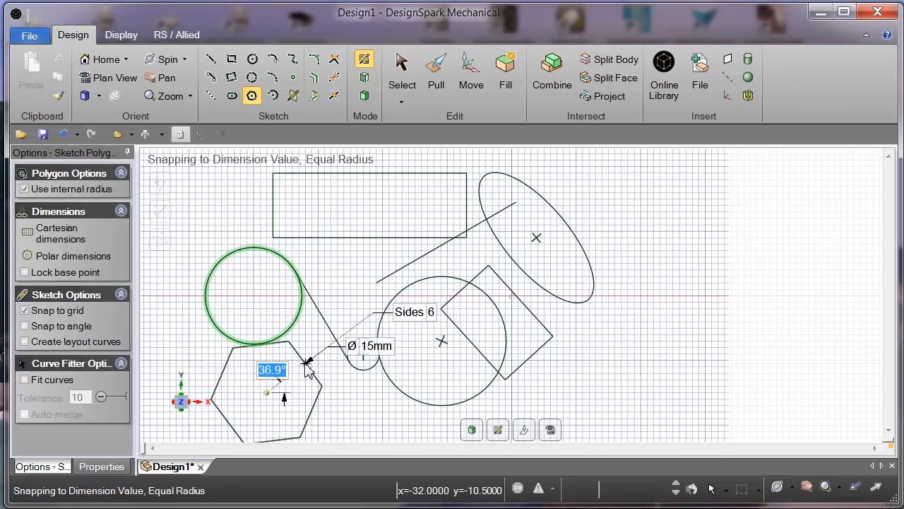
mouse_move(313, 379)
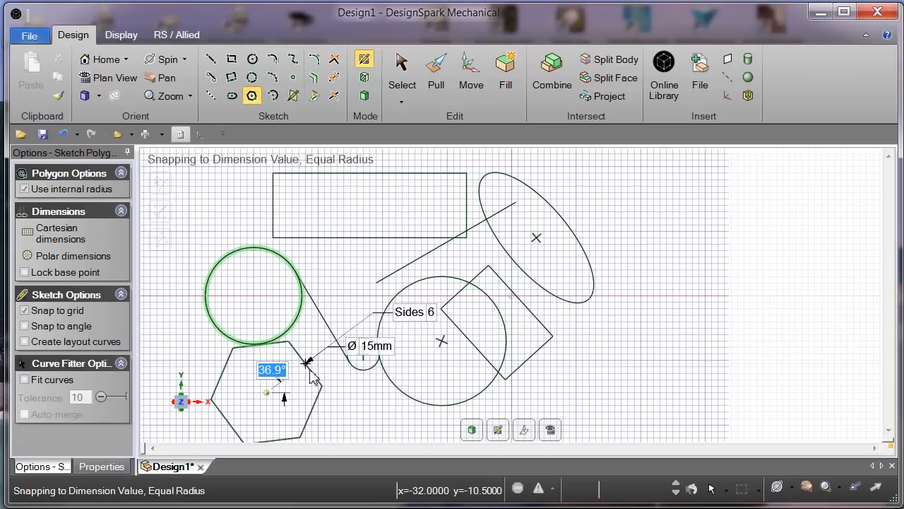
type("30")
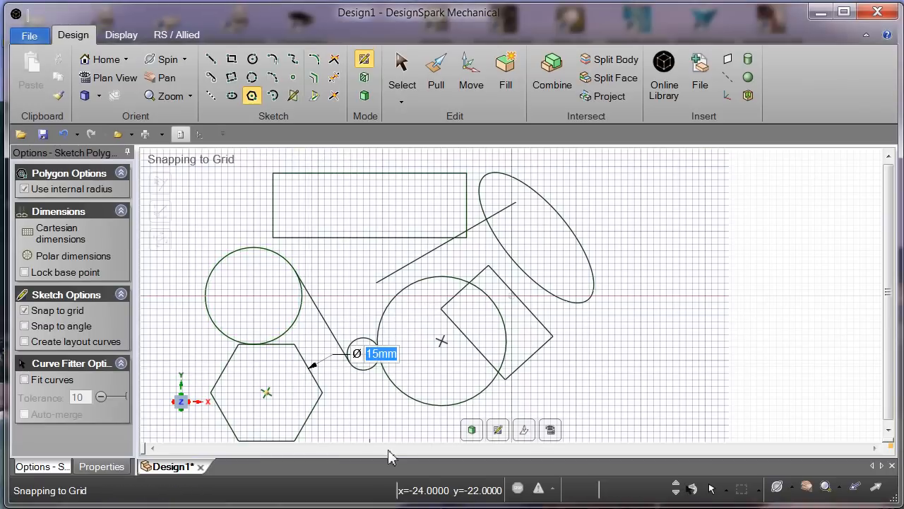
mouse_move(356, 421)
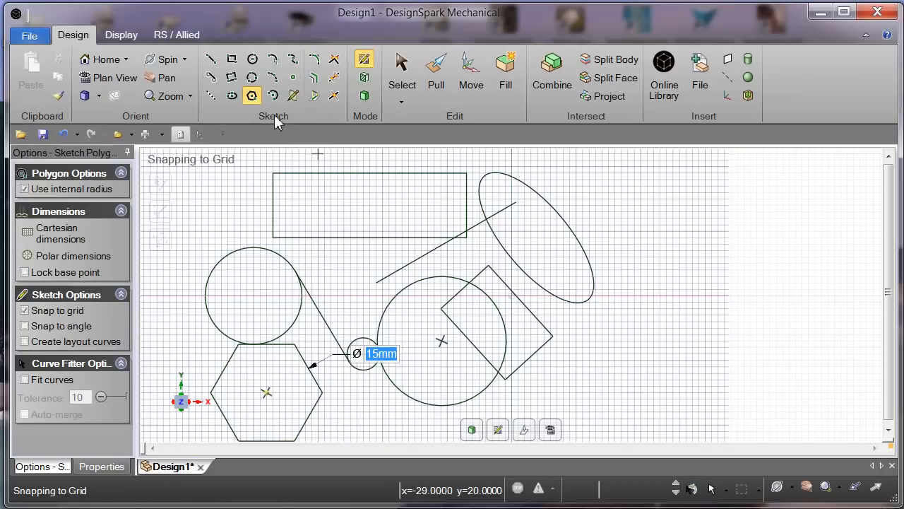
mouse_move(251, 96)
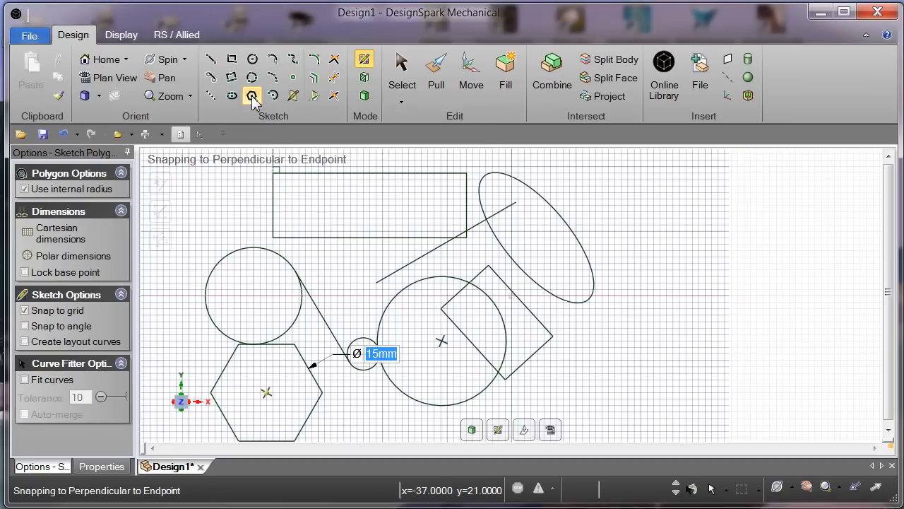
mouse_move(251, 96)
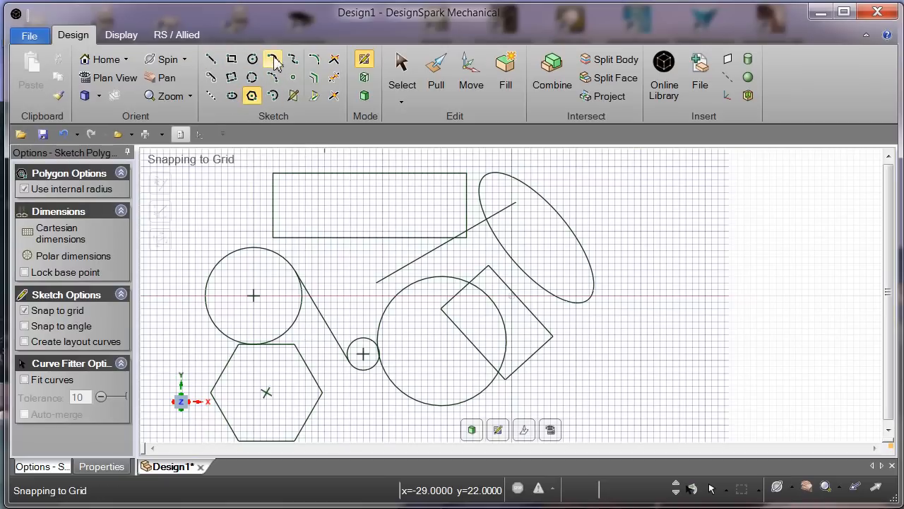
mouse_move(272, 59)
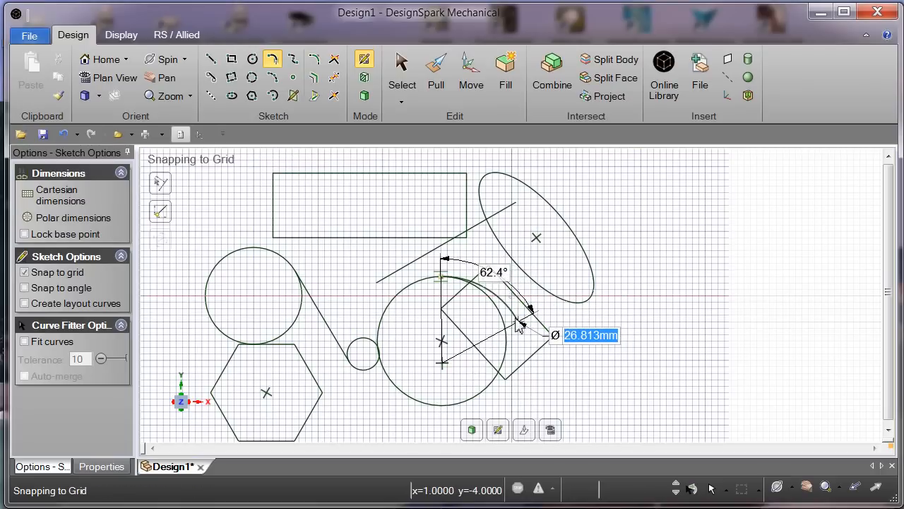
- Swing a sweep arc around the large circle's centre to about 49°
left_click_drag(520, 325, 554, 296)
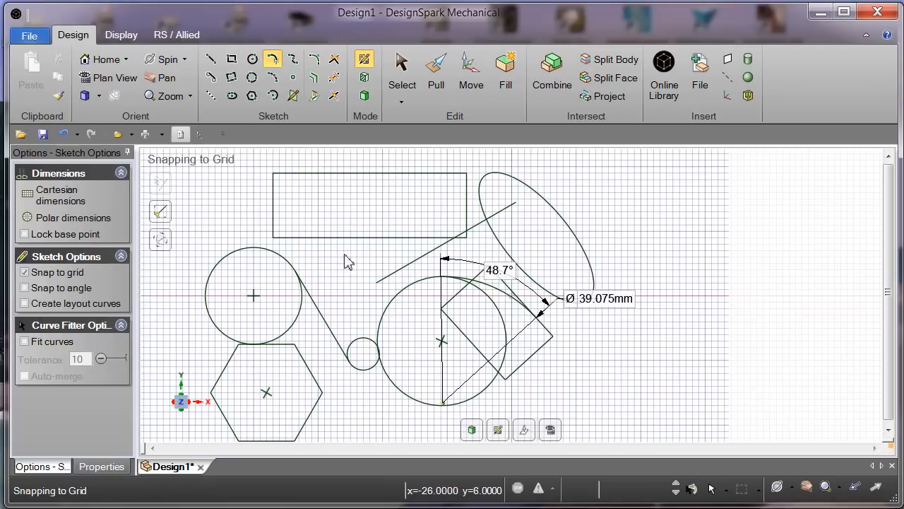
mouse_move(273, 77)
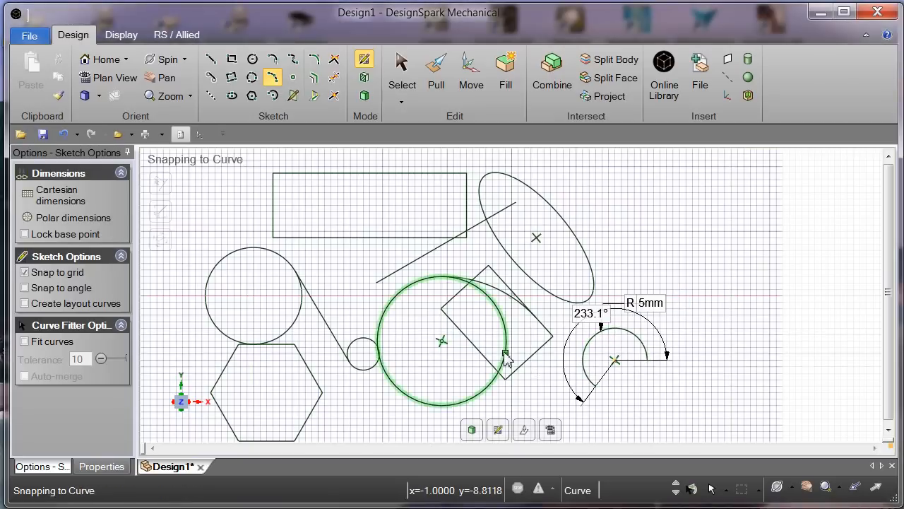
mouse_move(656, 231)
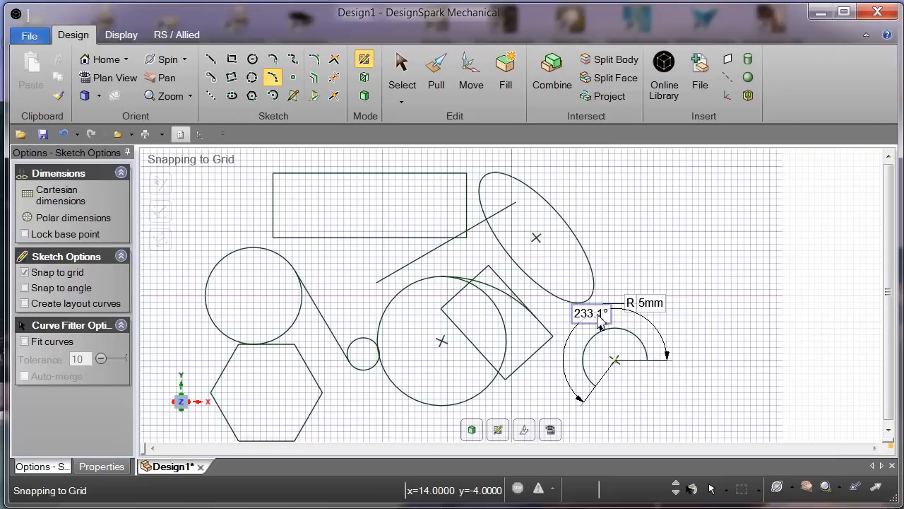
mouse_move(689, 319)
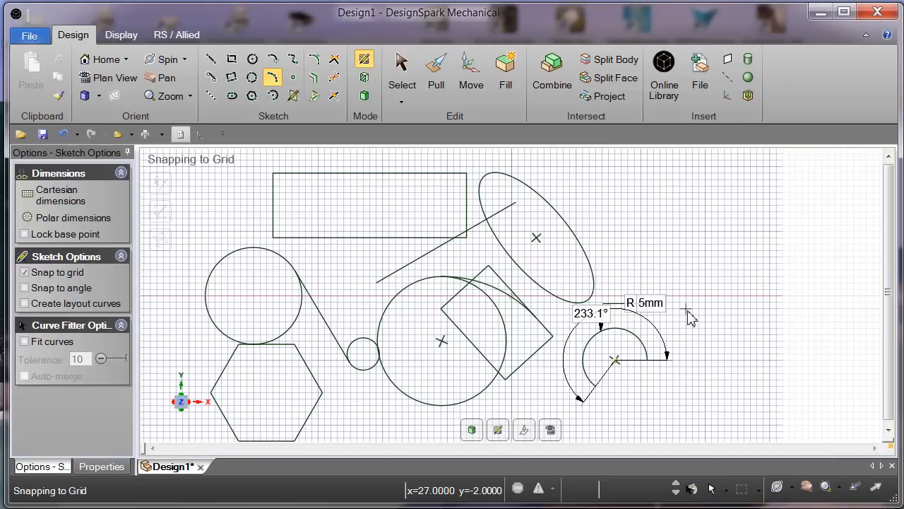
- Set the arc's sweep angle to 230° and its radius to 7 mm
double_click(591, 314)
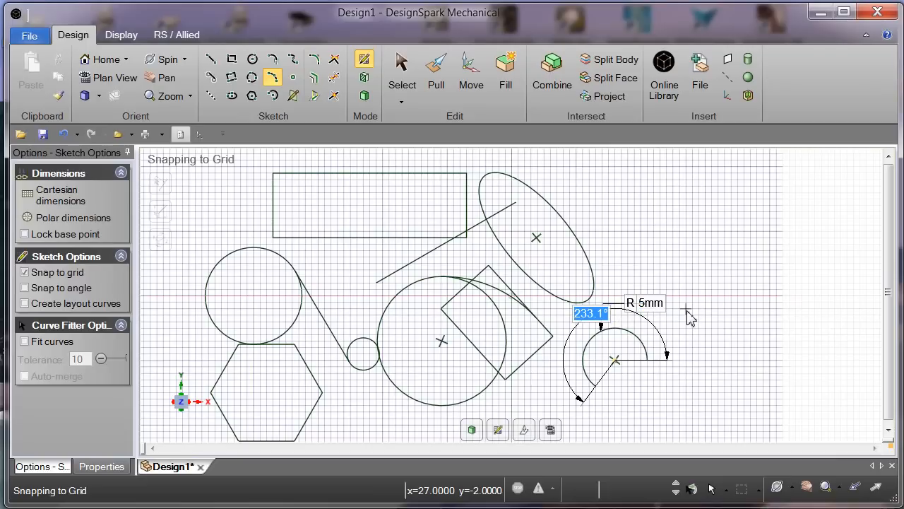
mouse_move(699, 316)
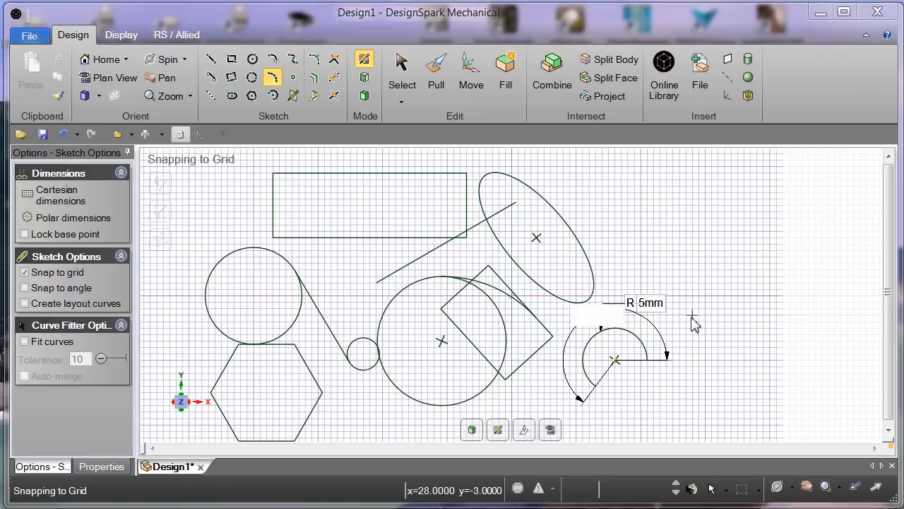
type("230.0°")
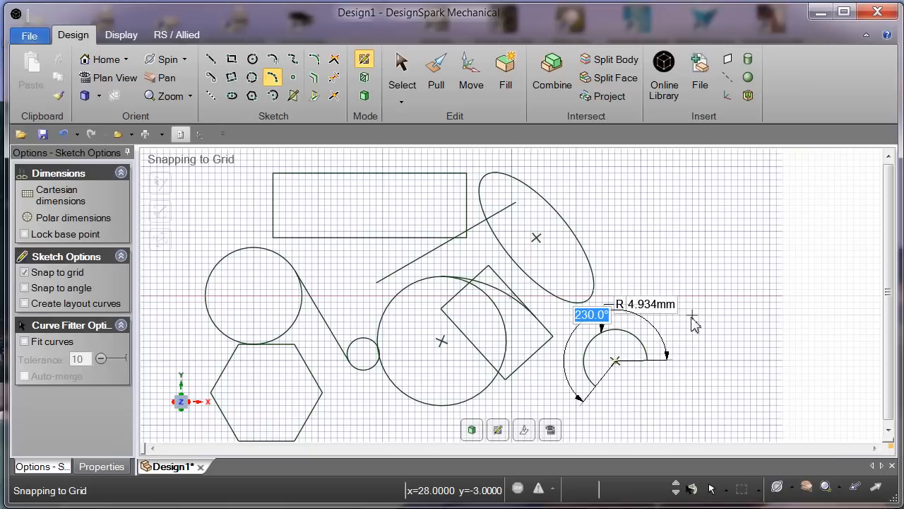
mouse_move(585, 348)
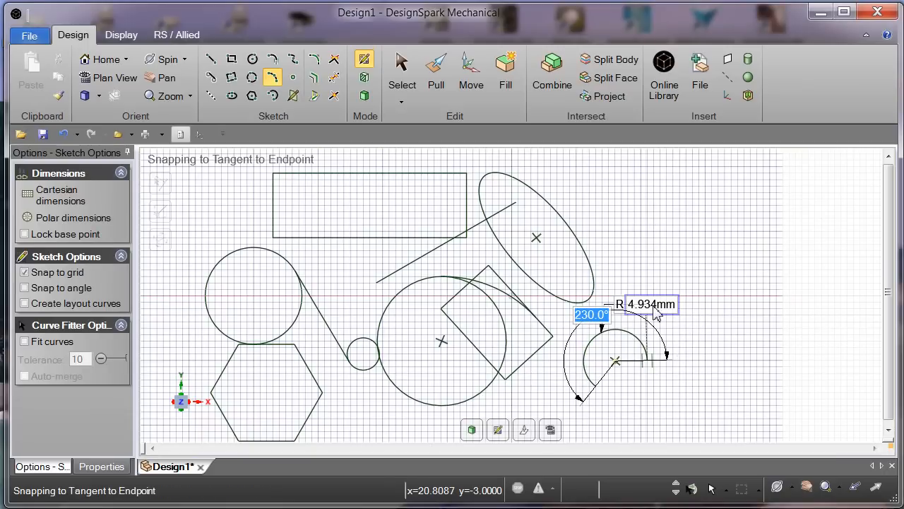
mouse_move(659, 331)
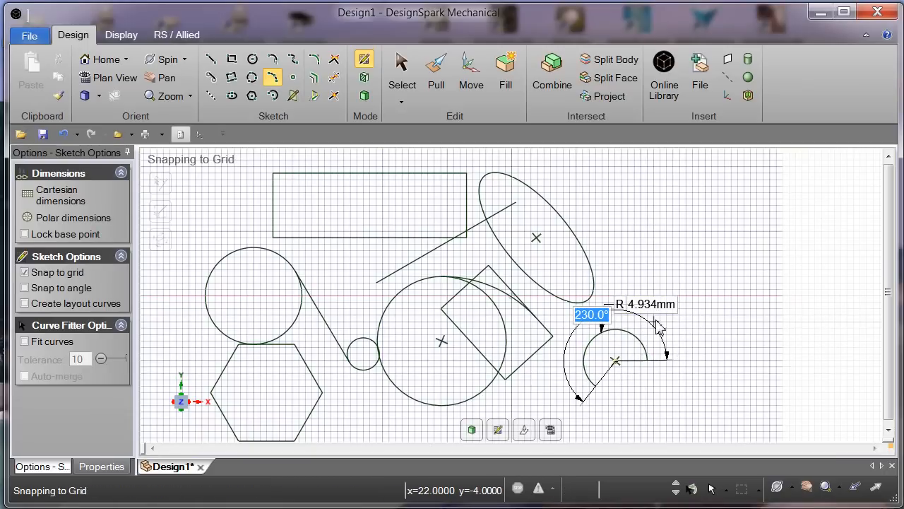
left_click(650, 304)
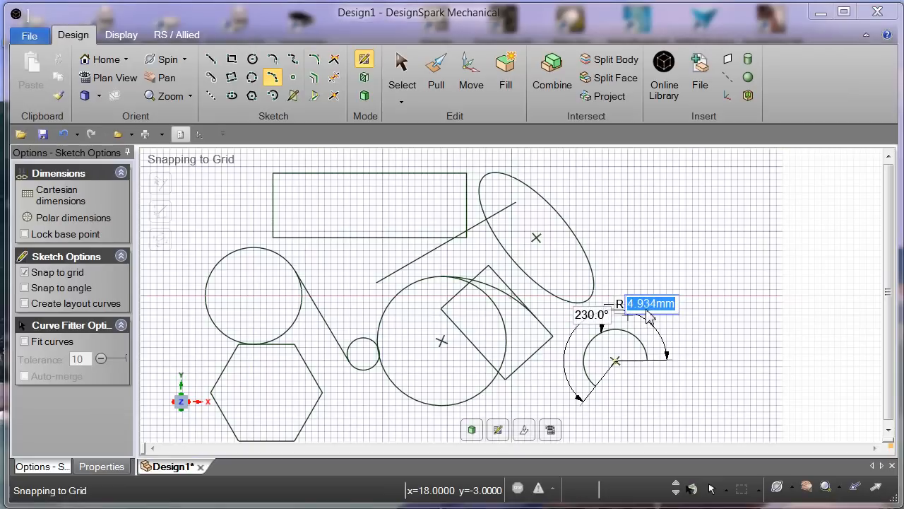
type("7mm")
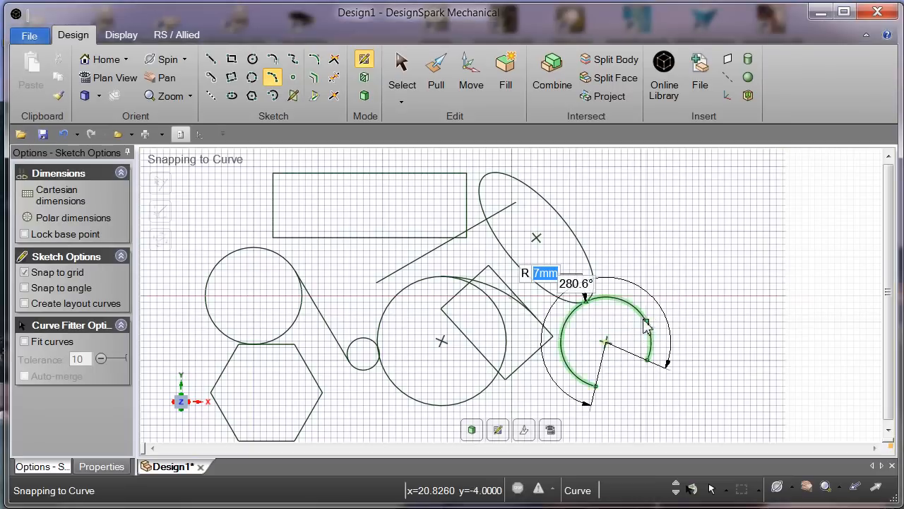
mouse_move(639, 380)
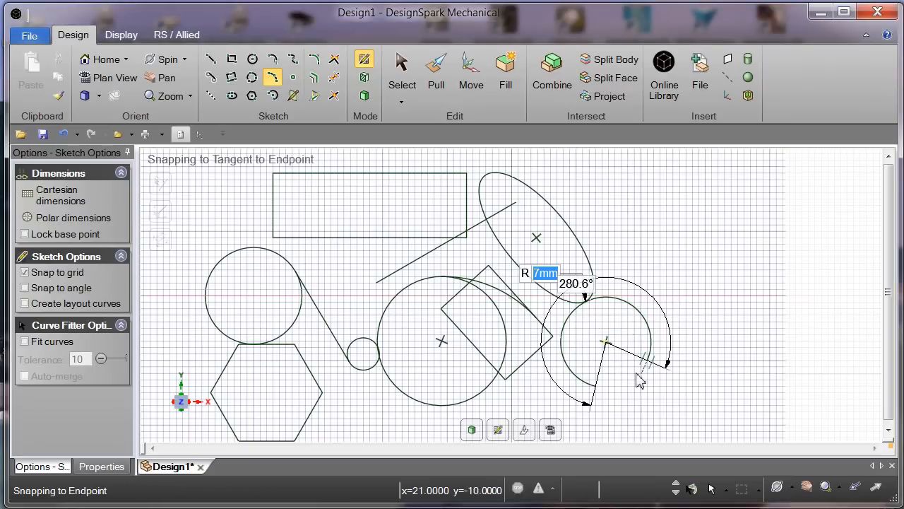
mouse_move(395, 129)
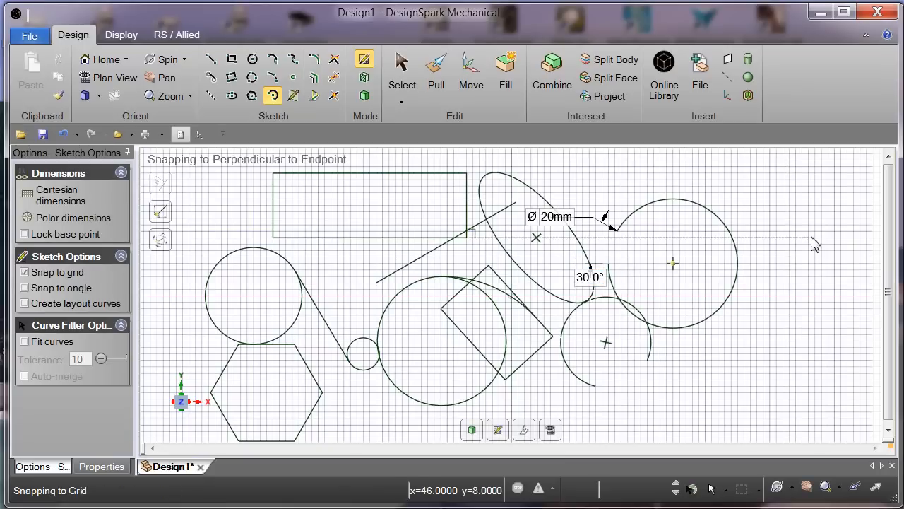
mouse_move(774, 219)
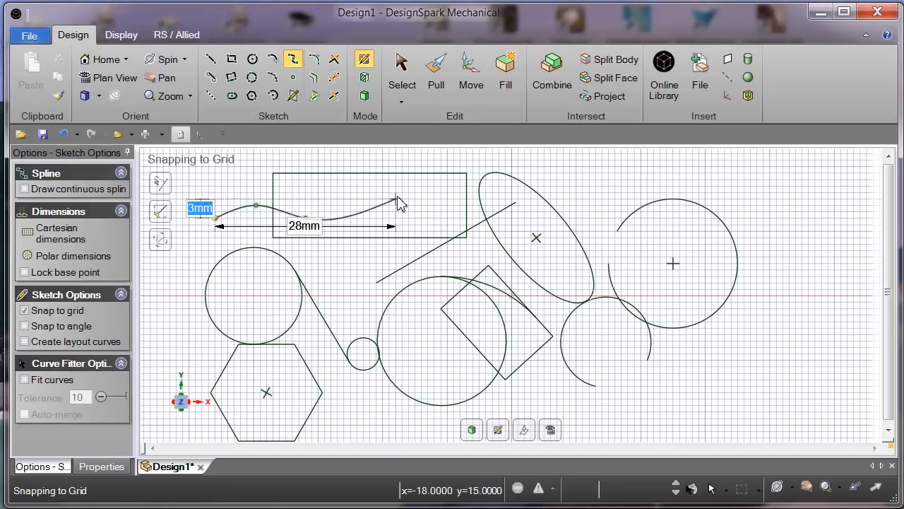
- Draw a wavy spline across the rectangle and down past the large circle
left_click_drag(398, 200, 393, 262)
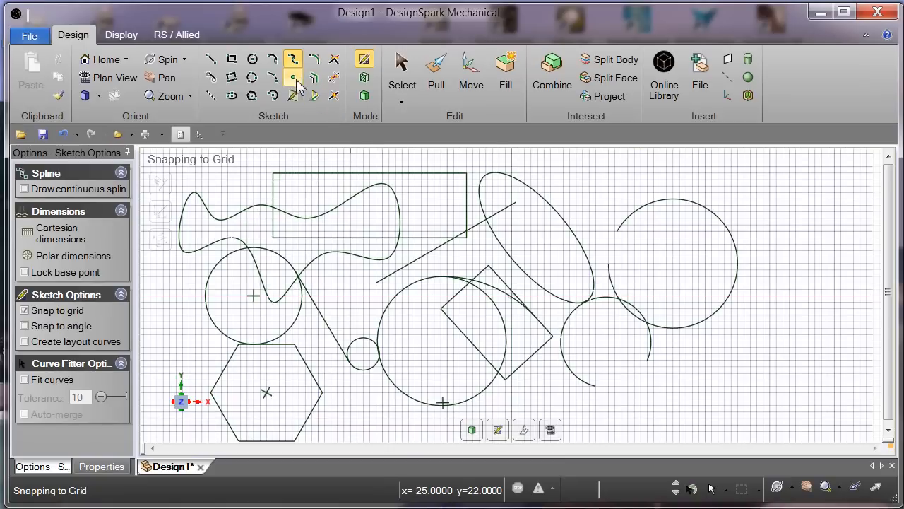
mouse_move(293, 77)
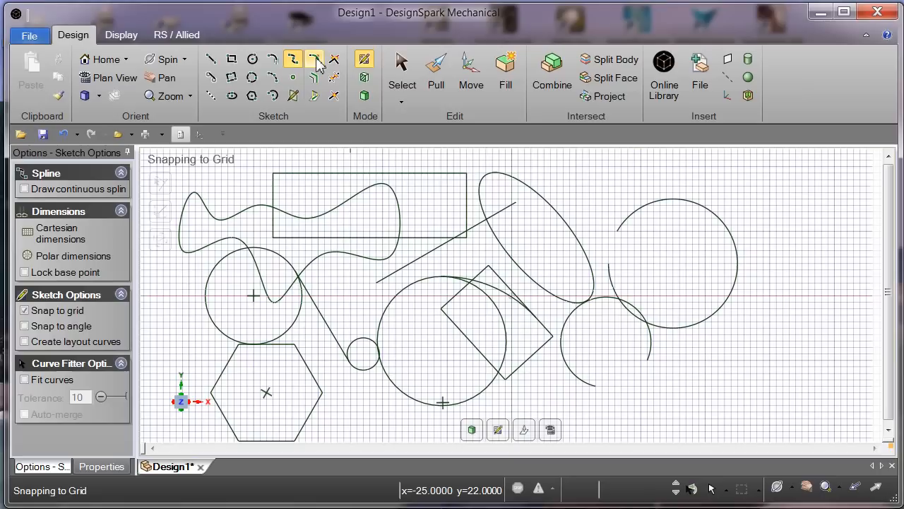
mouse_move(312, 59)
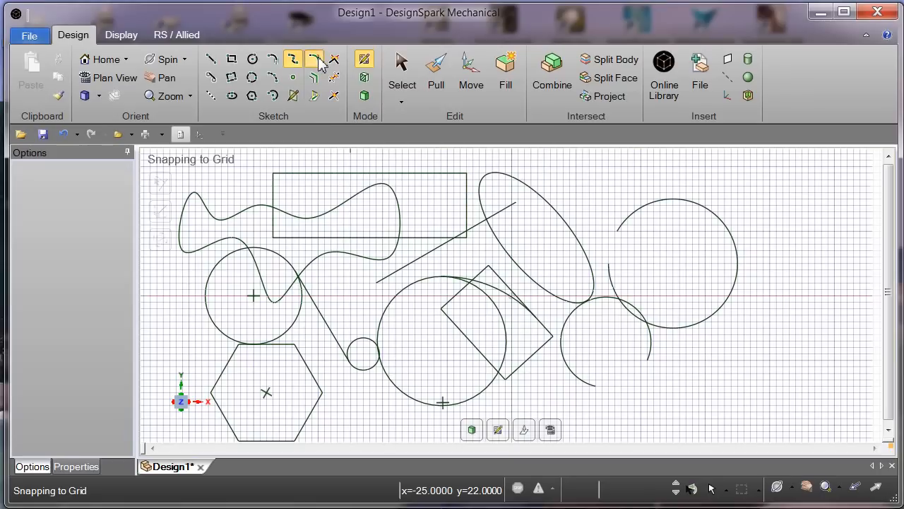
- Activate the Create Rounded Corner tool to round the square and rectangle corners
left_click(311, 59)
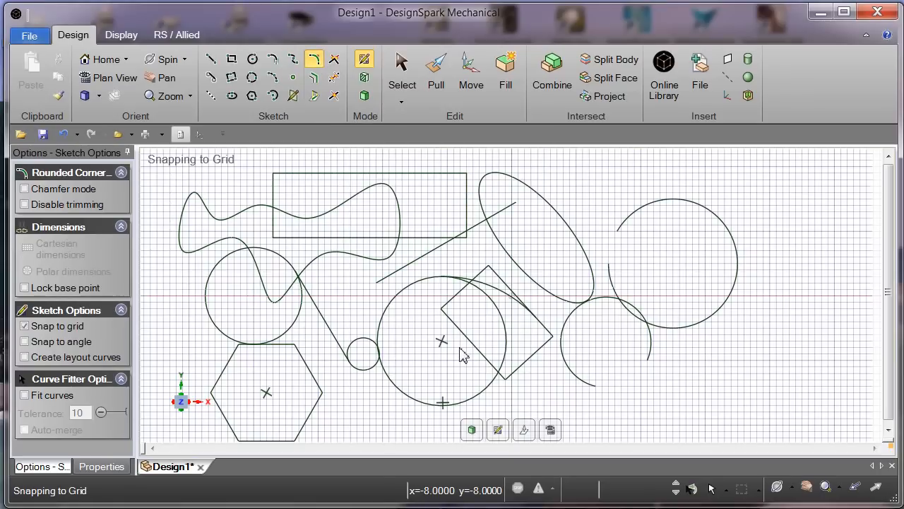
mouse_move(472, 360)
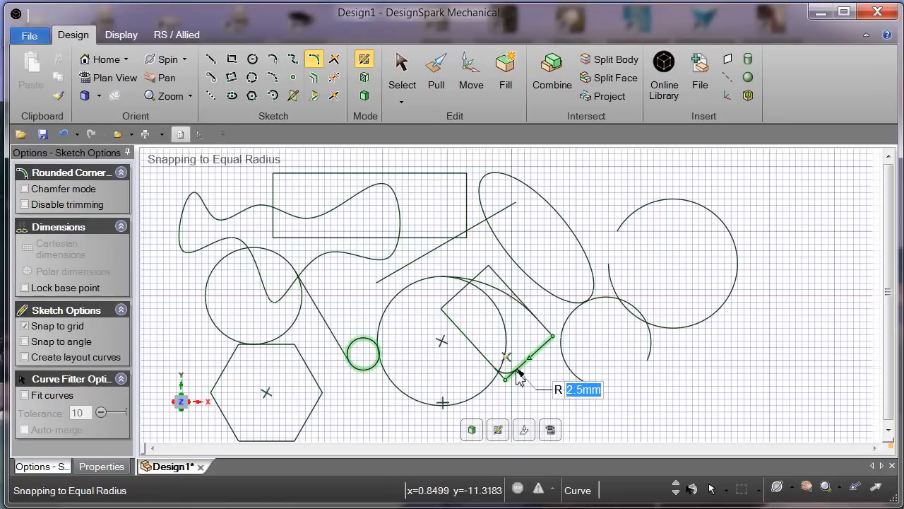
mouse_move(526, 367)
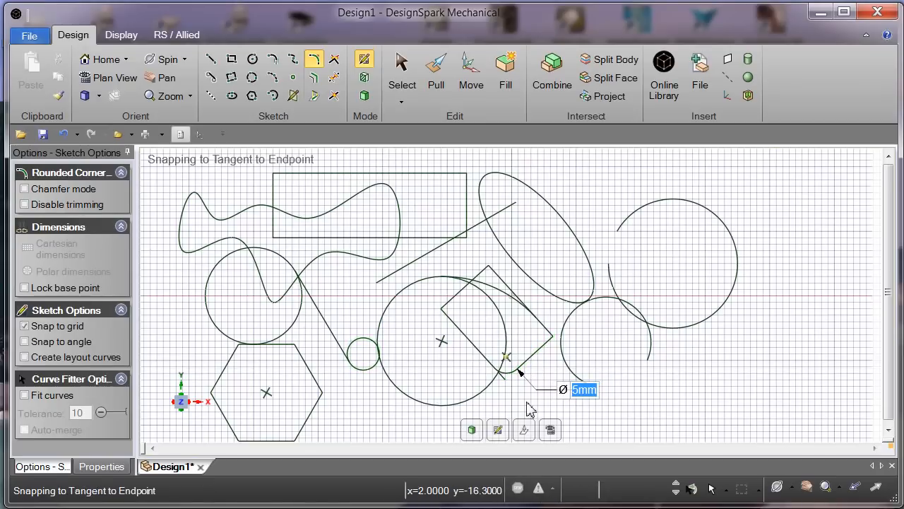
mouse_move(512, 408)
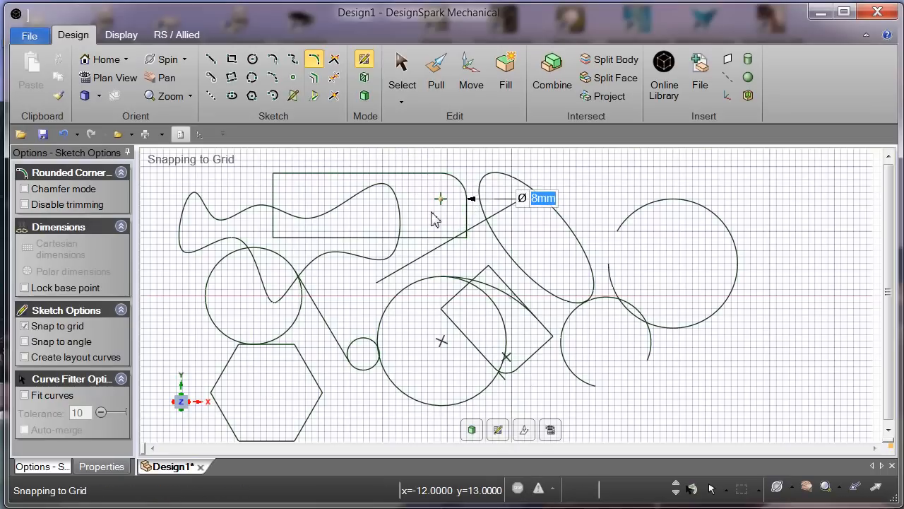
mouse_move(547, 240)
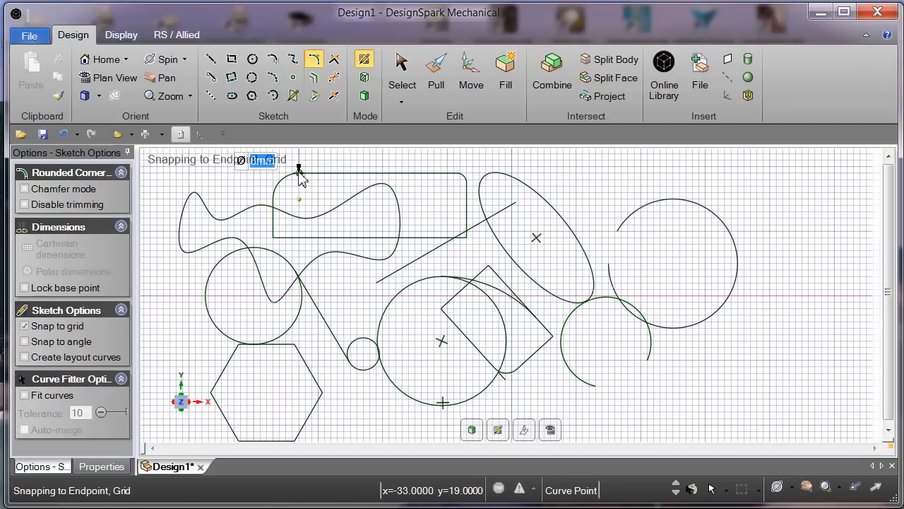
mouse_move(308, 204)
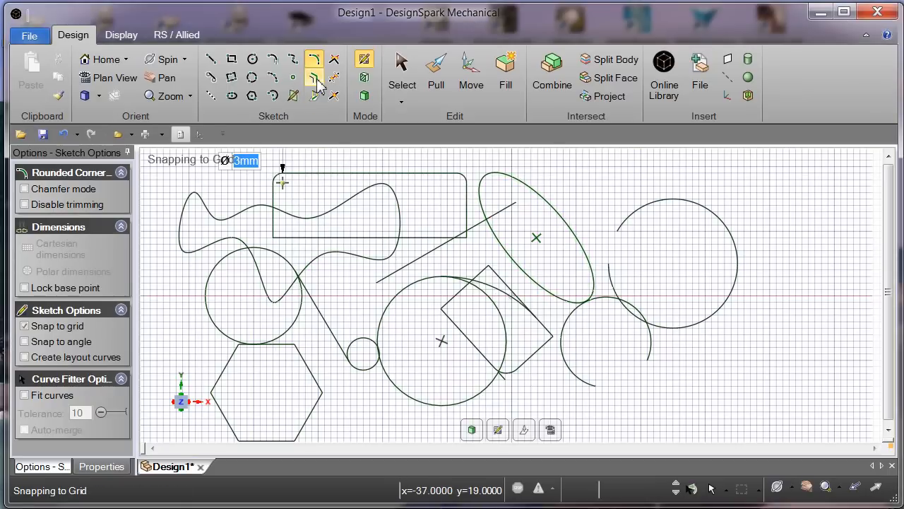
mouse_move(311, 78)
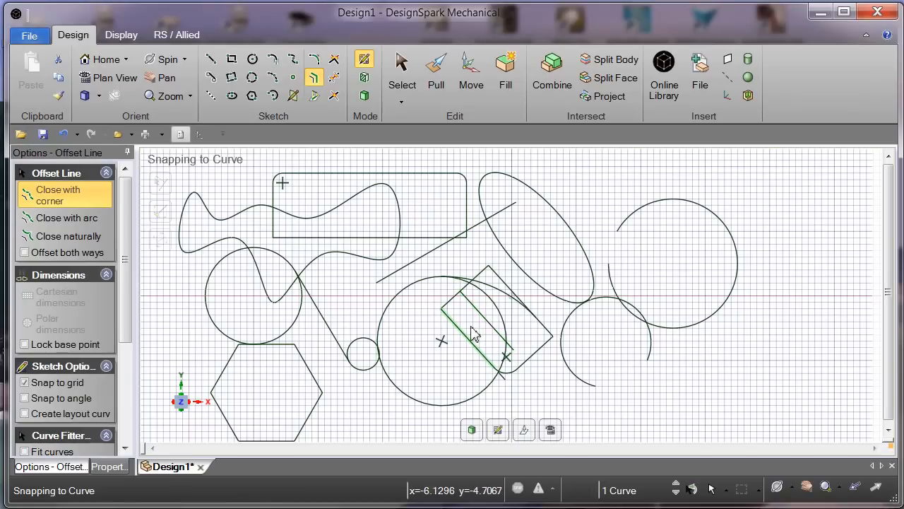
mouse_move(478, 328)
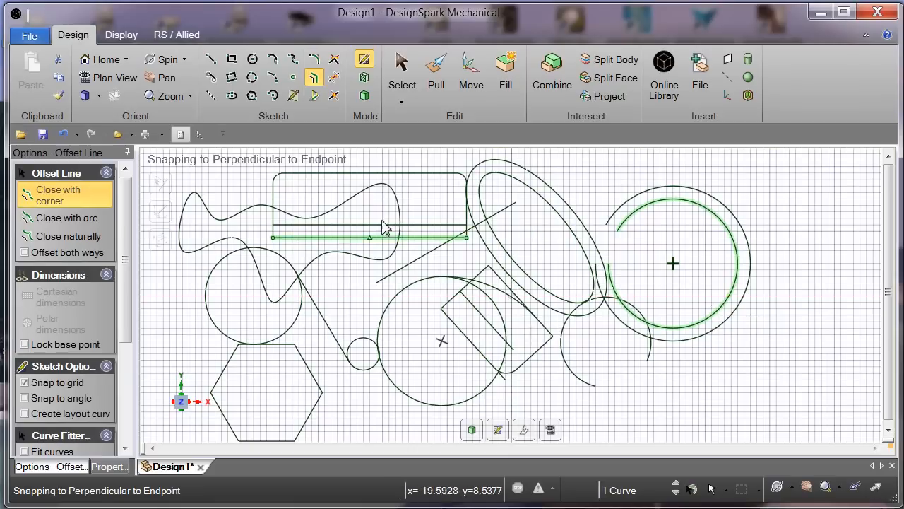
mouse_move(313, 97)
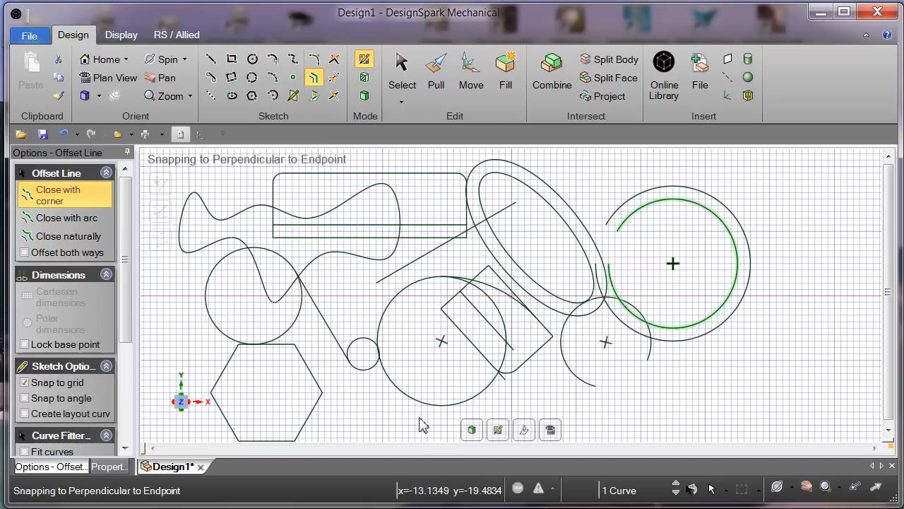
mouse_move(520, 431)
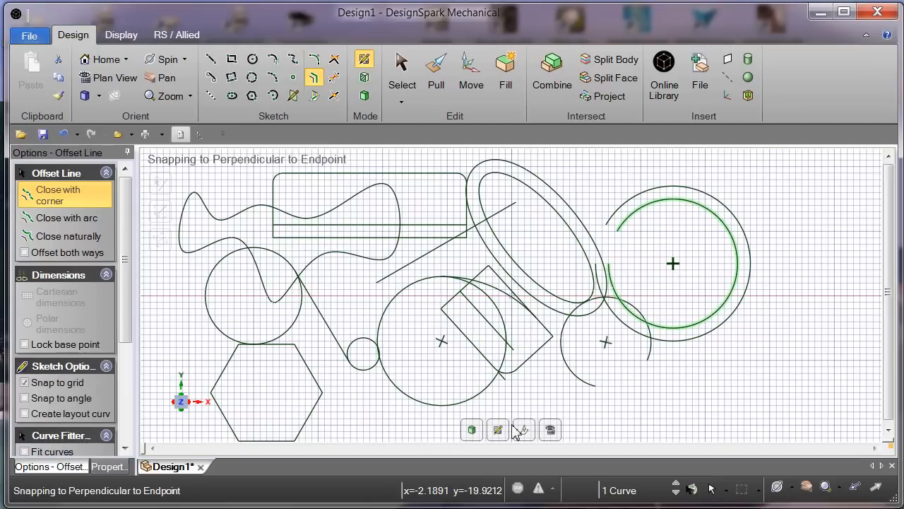
mouse_move(566, 418)
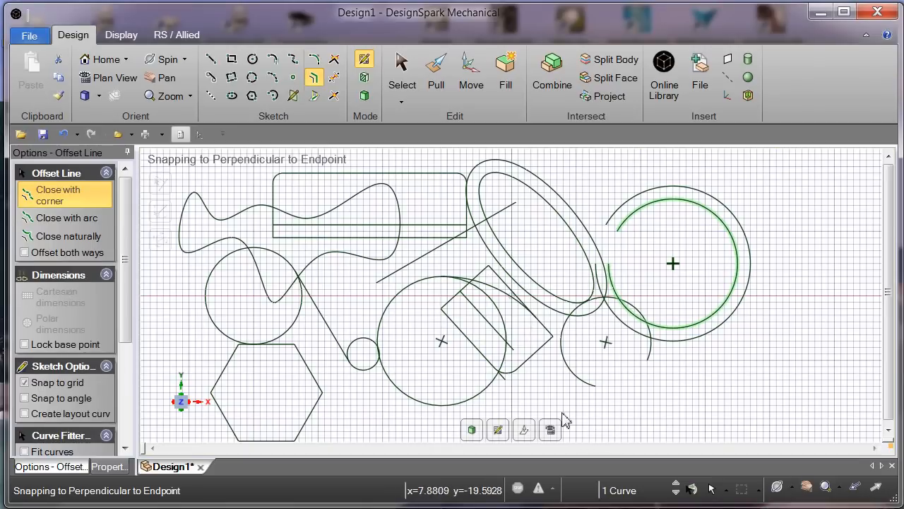
mouse_move(374, 427)
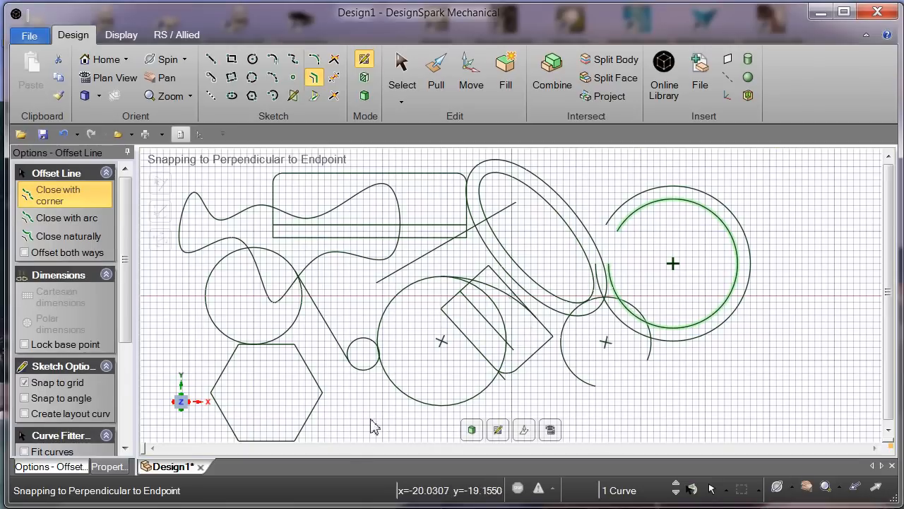